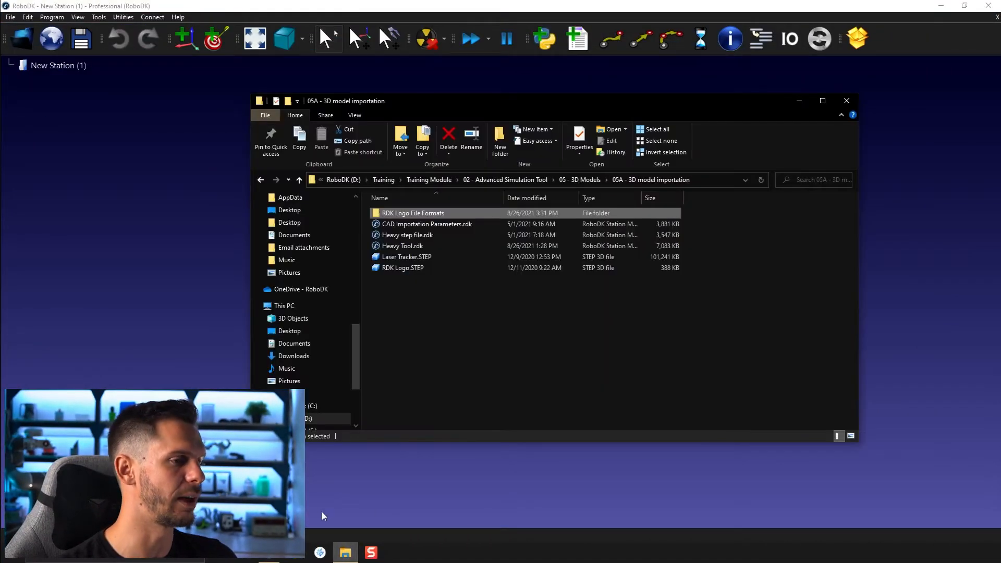
mouse_move(400, 325)
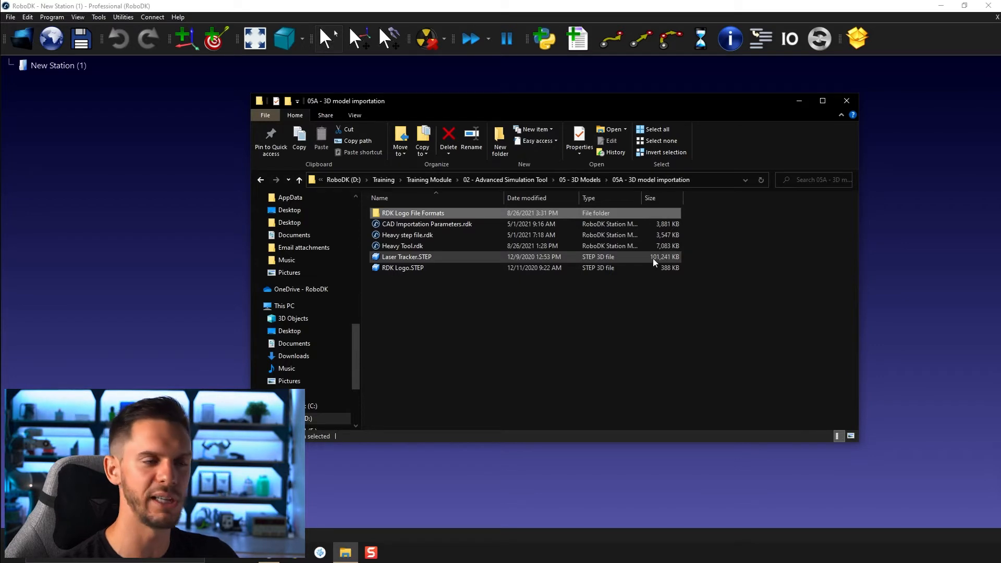
mouse_move(644, 261)
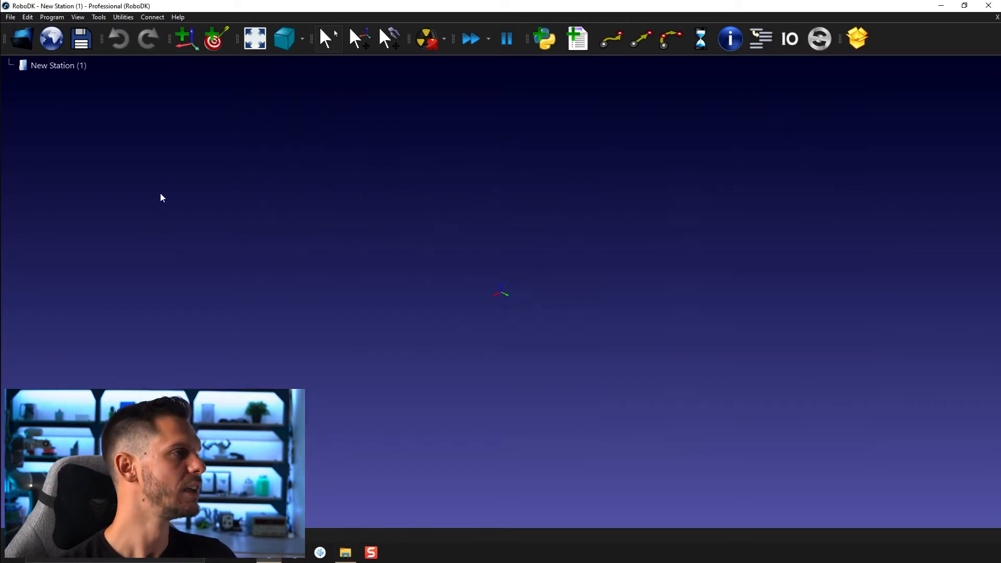
Try Fast import settings, then restore the default 3D import accuracy (1 mm, 1 deg, 2 mm)
click(98, 18)
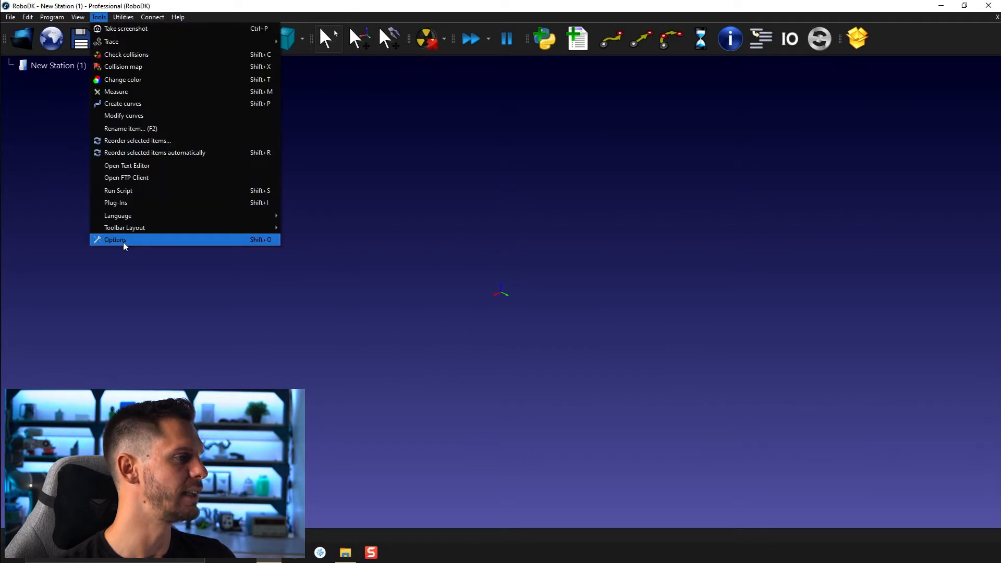
click(115, 240)
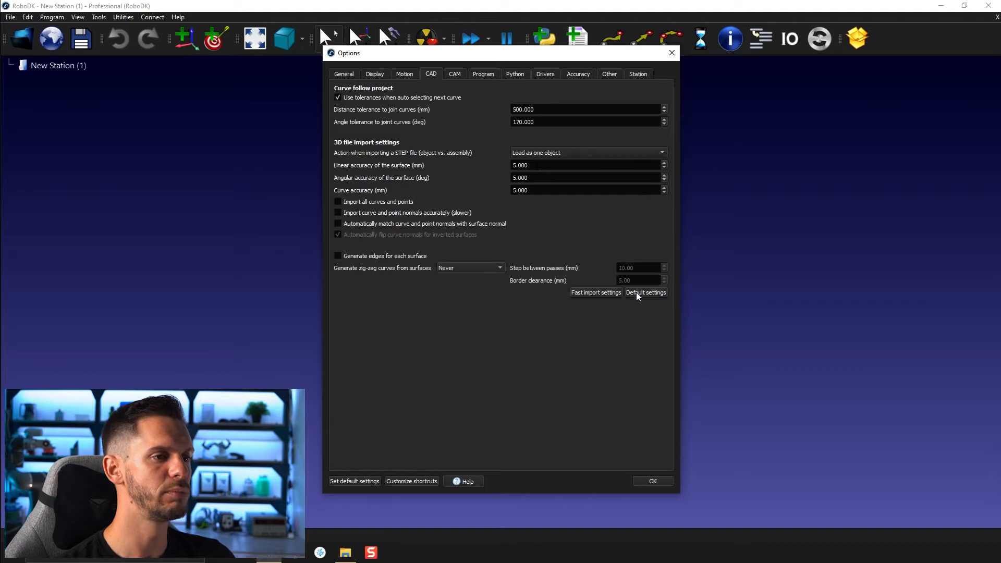
click(645, 292)
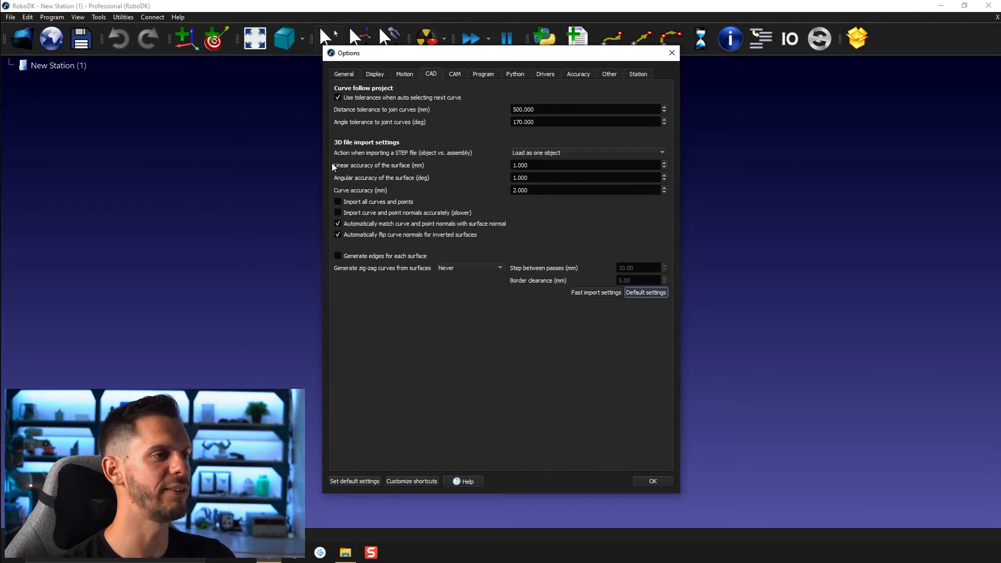
mouse_move(469, 181)
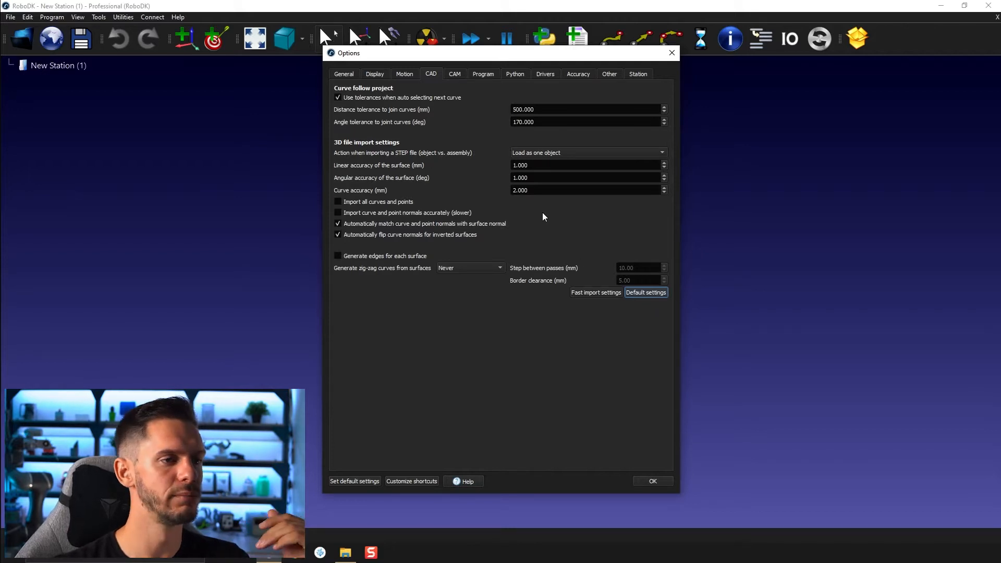
click(596, 292)
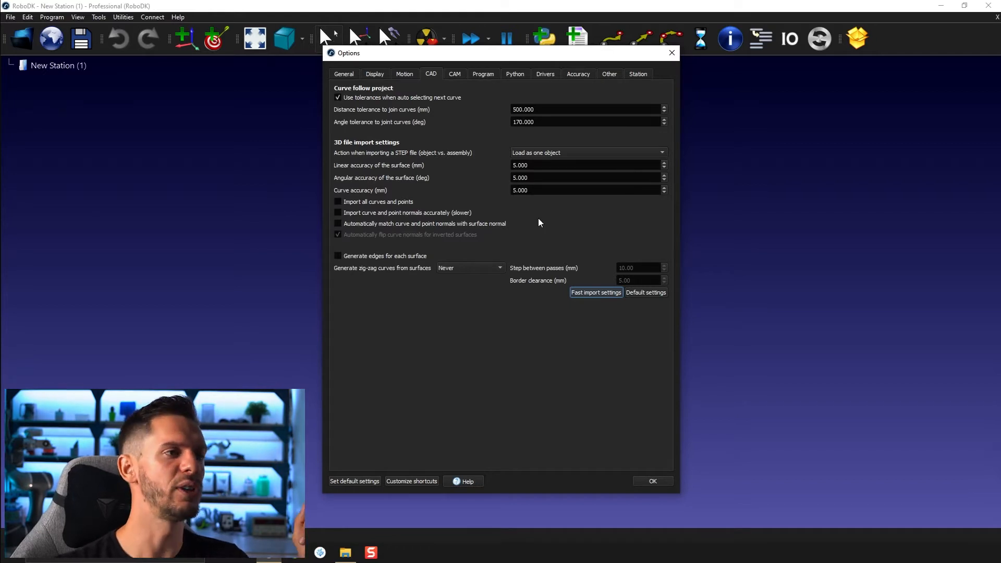
mouse_move(532, 213)
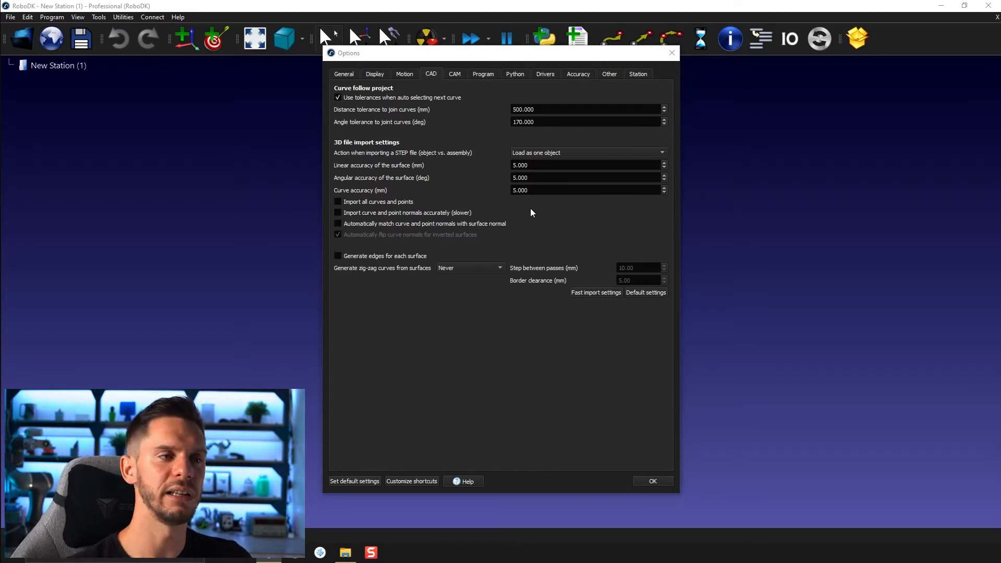
mouse_move(586, 214)
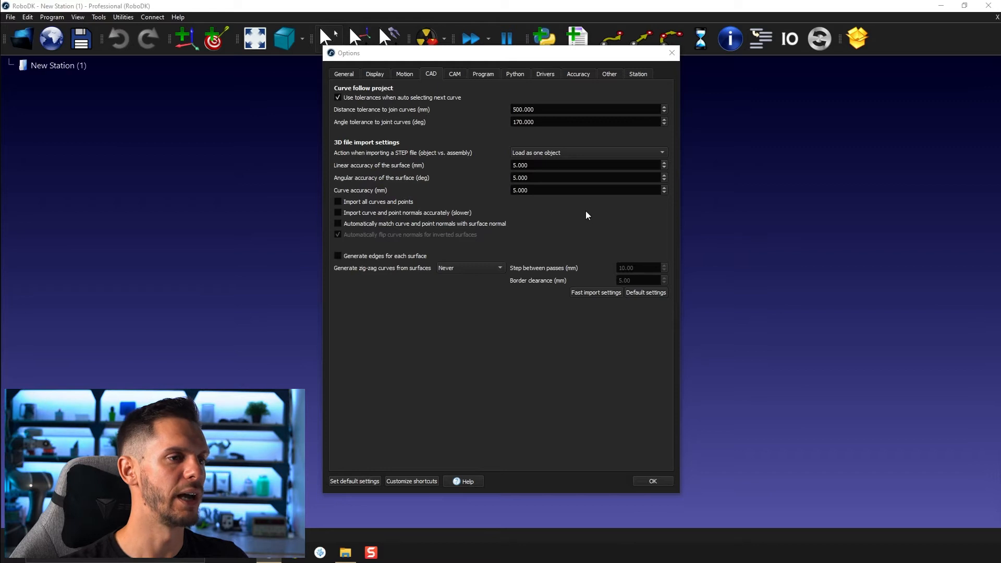
mouse_move(608, 301)
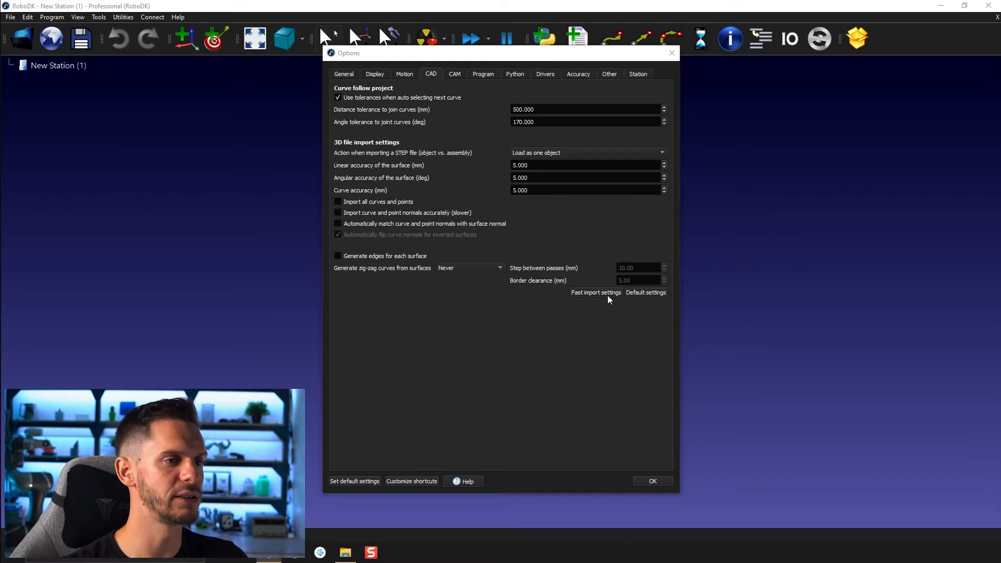
click(645, 292)
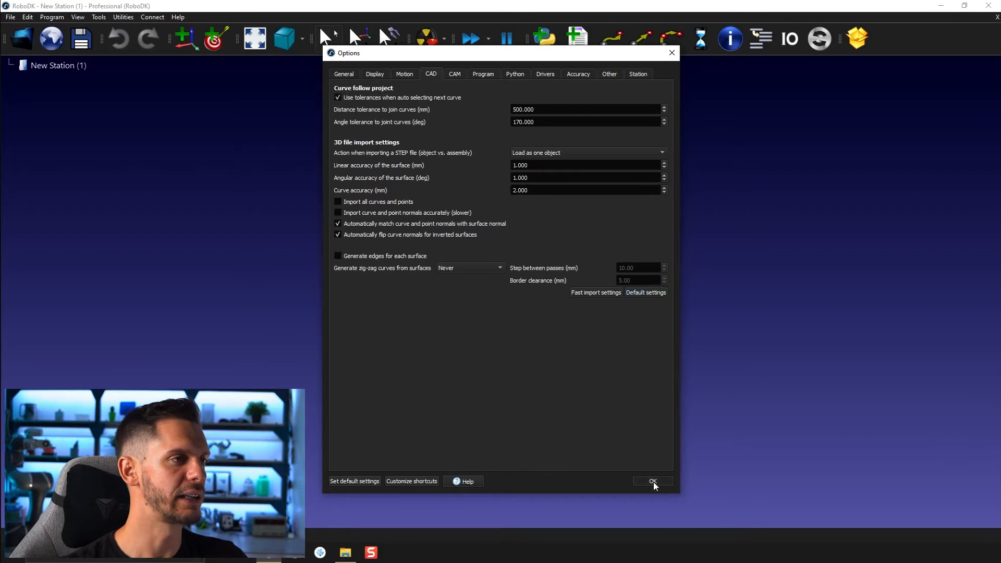
Browse the General and Display settings pages and apply the options
click(343, 73)
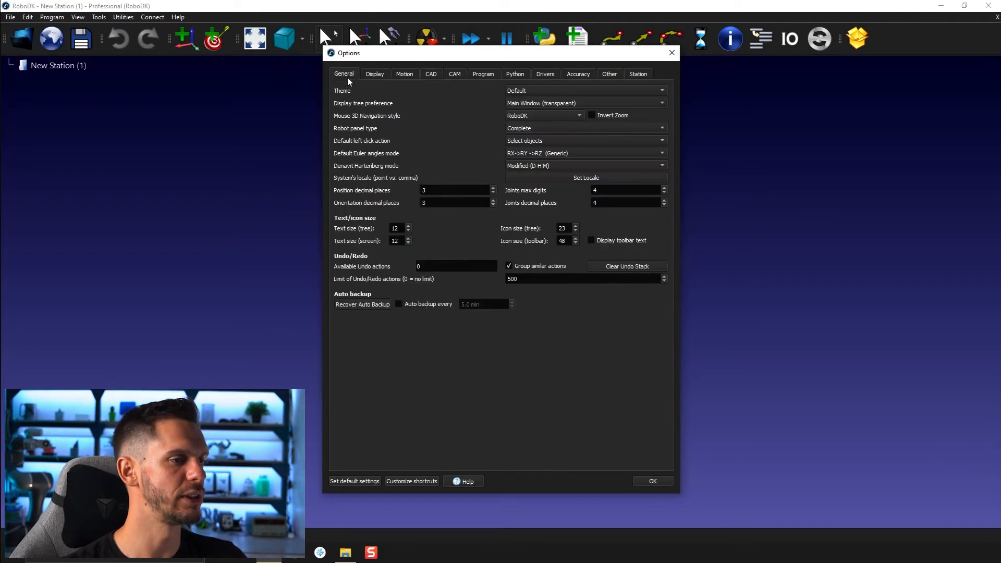
click(374, 74)
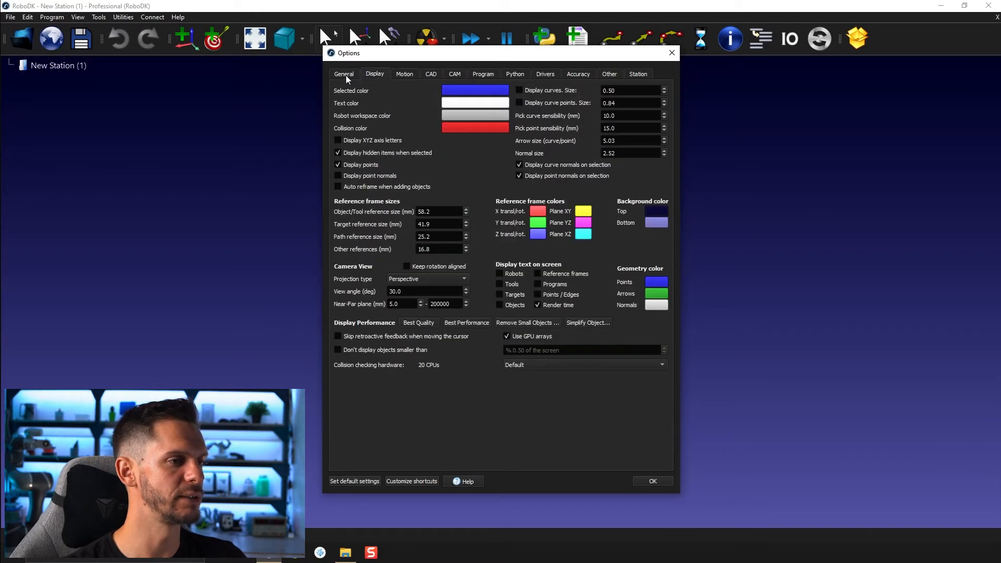
click(343, 74)
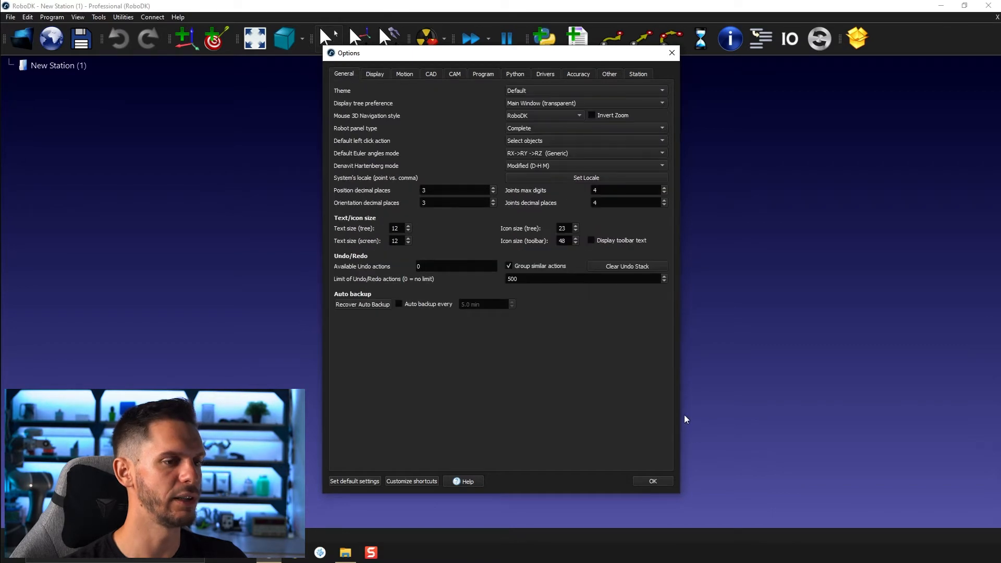
click(652, 481)
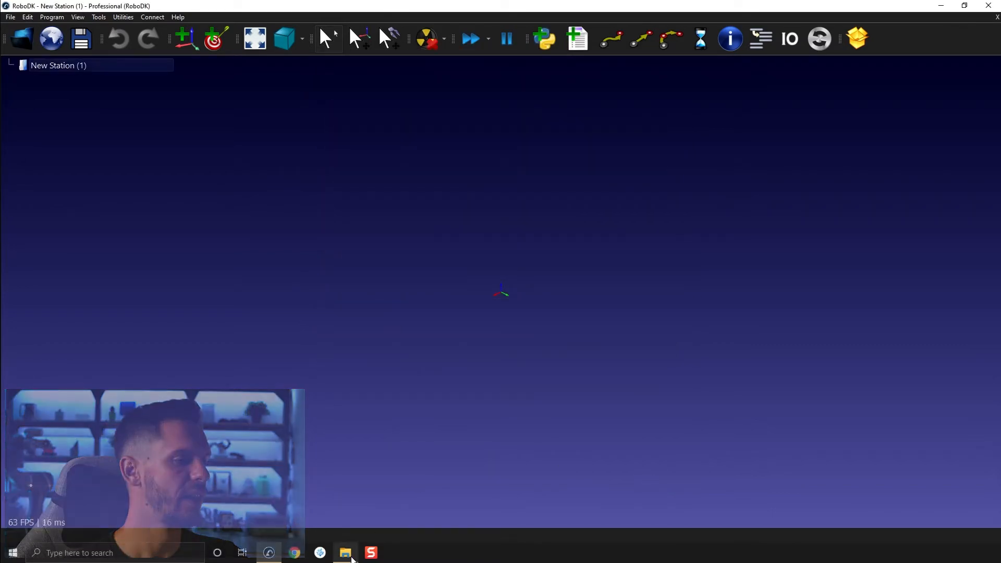
Load Laser Tracker.STEP into the station from the model folder
click(345, 553)
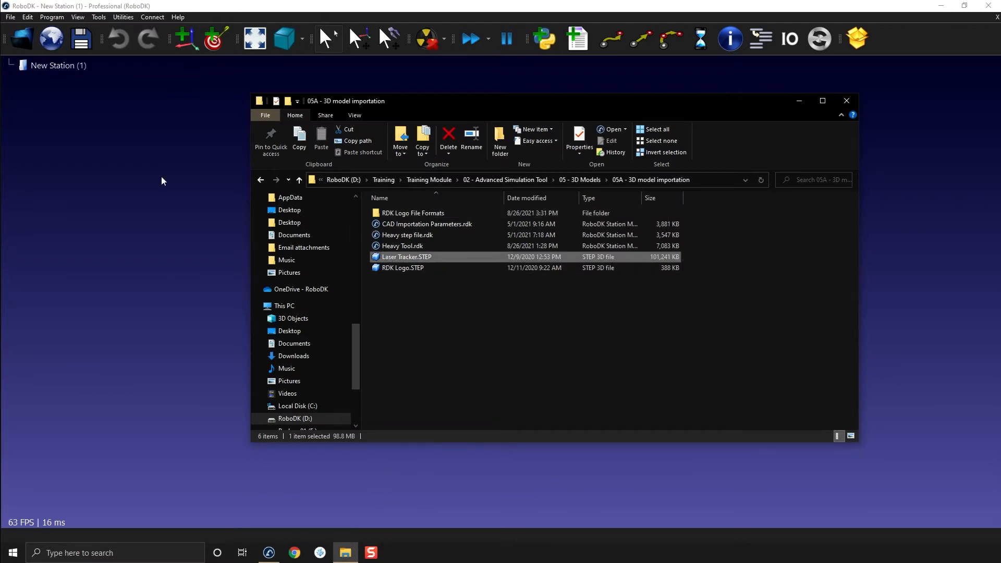
double_click(407, 256)
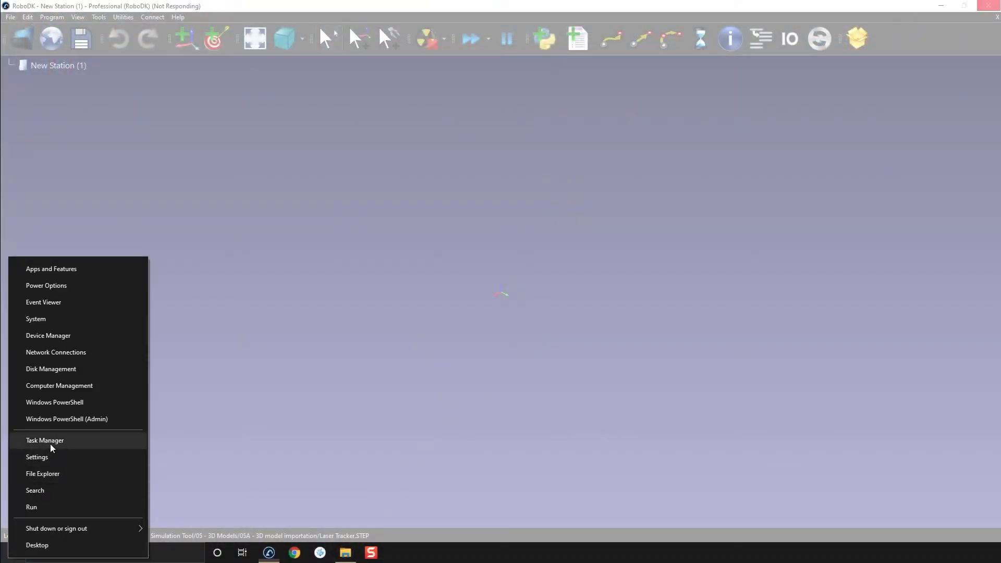
Check system activity while the Laser Tracker import finishes
click(44, 440)
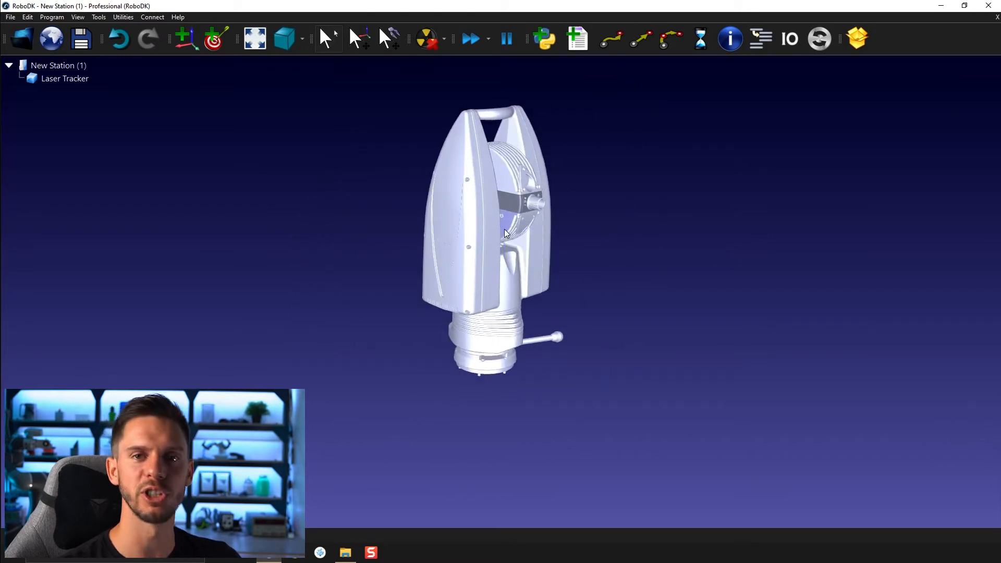
mouse_move(515, 269)
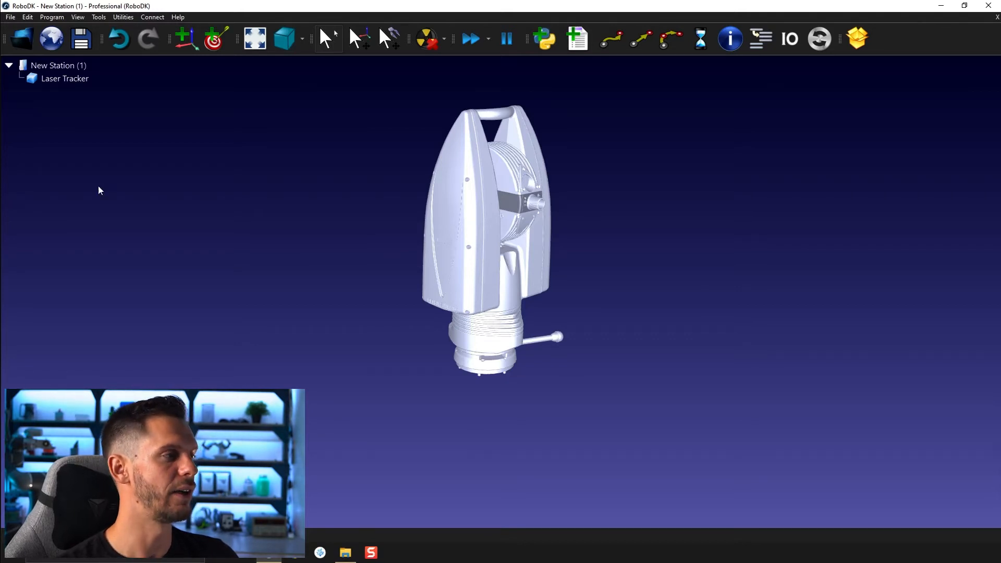
Turn off the on-screen Render time text in the Display settings
click(98, 16)
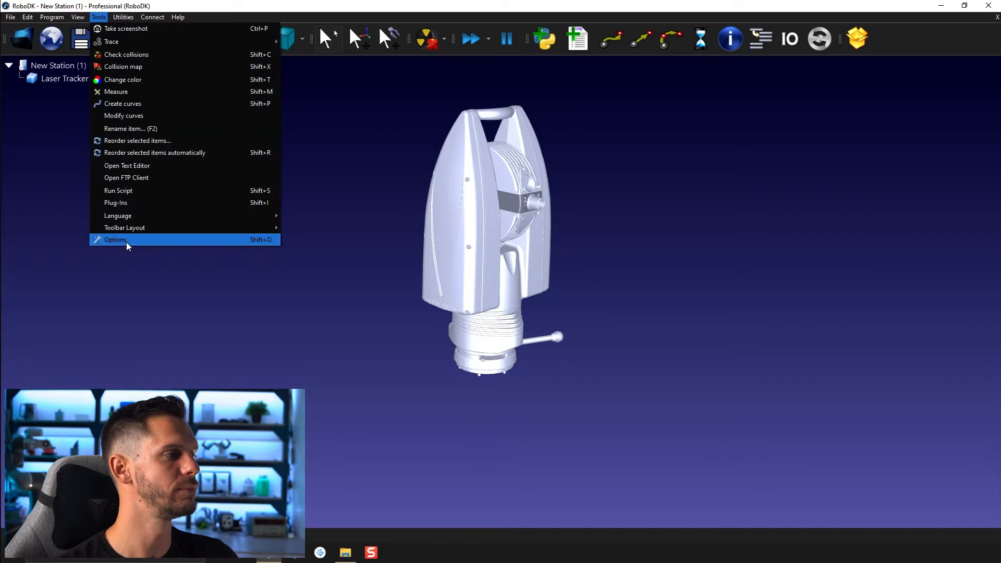
click(114, 240)
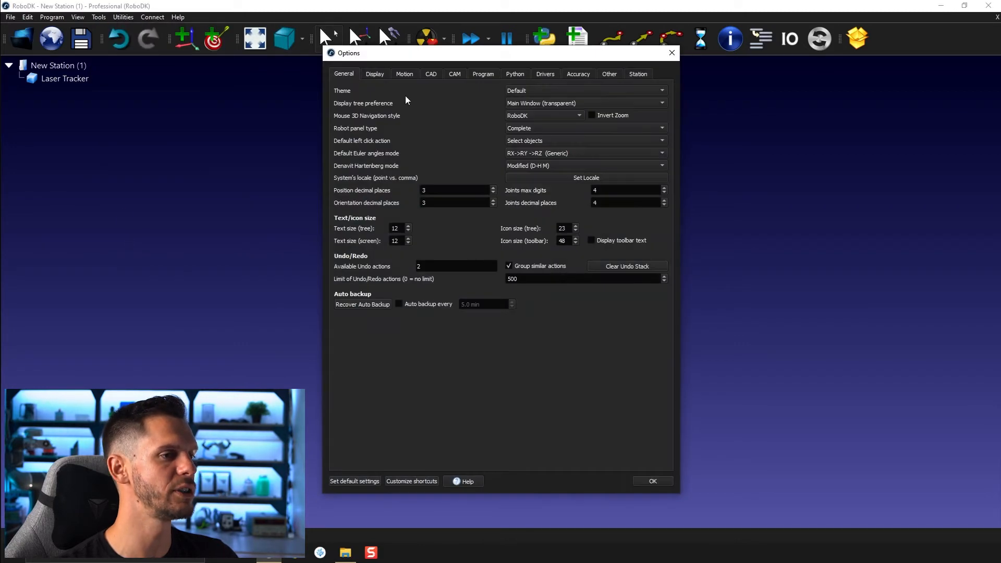
click(374, 74)
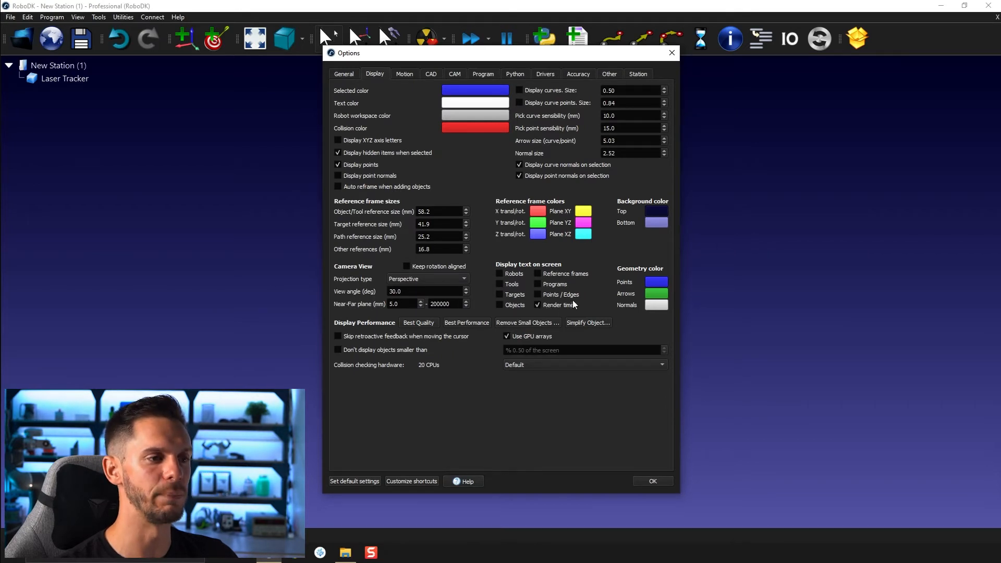
click(538, 304)
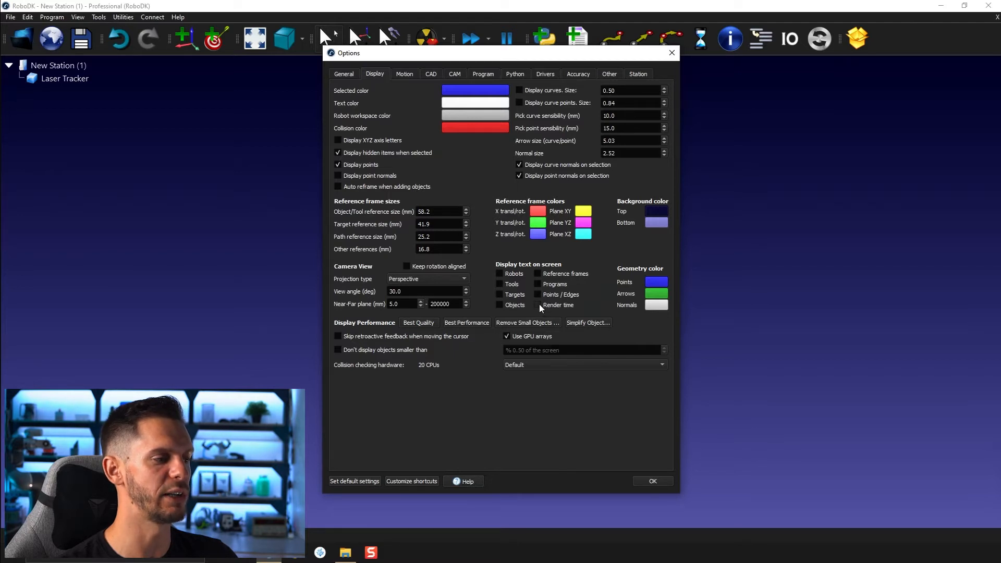
click(652, 480)
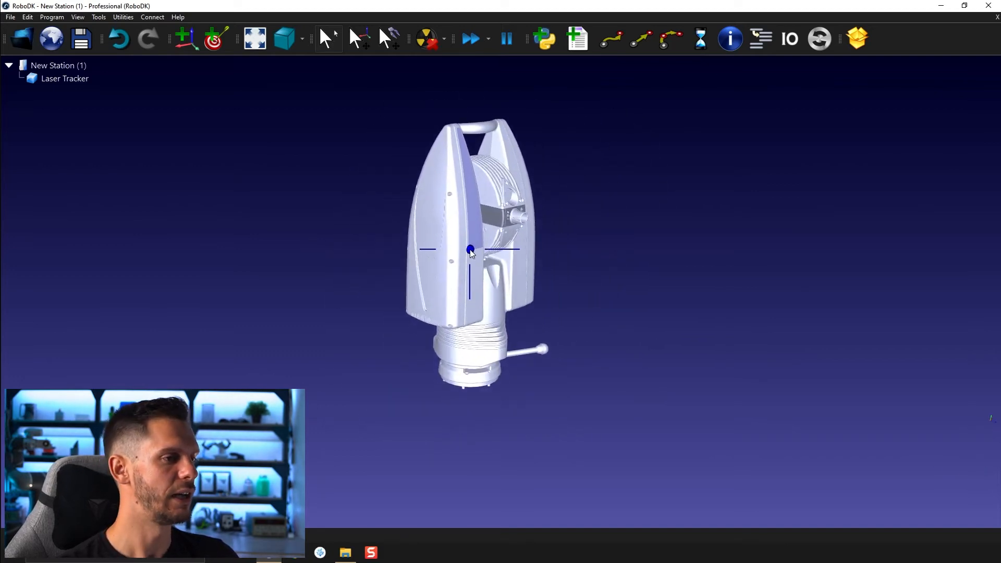
Toggle the Laser Tracker's visibility off and back on so it shows in the 3D view
drag(471, 249, 465, 244)
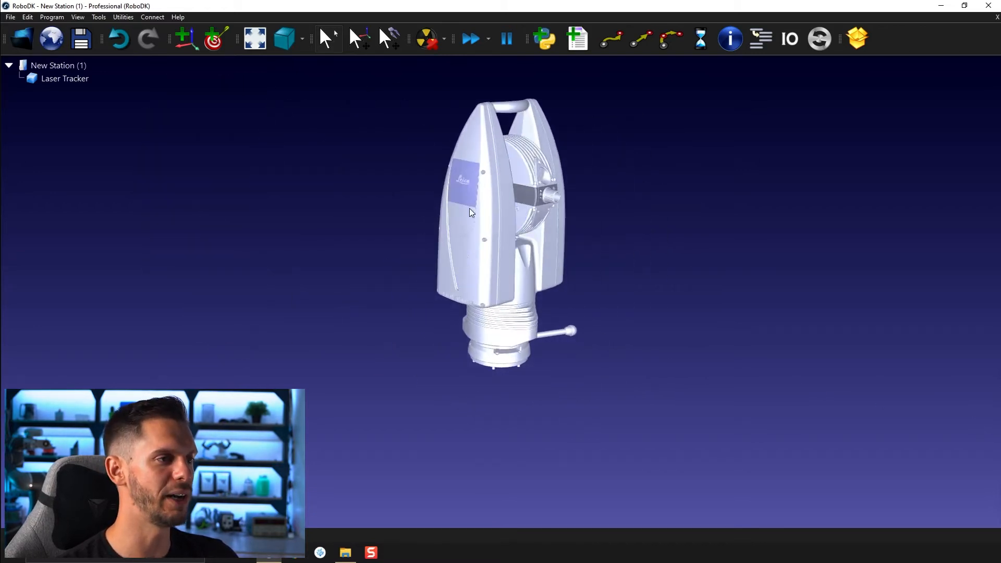
right_click(64, 78)
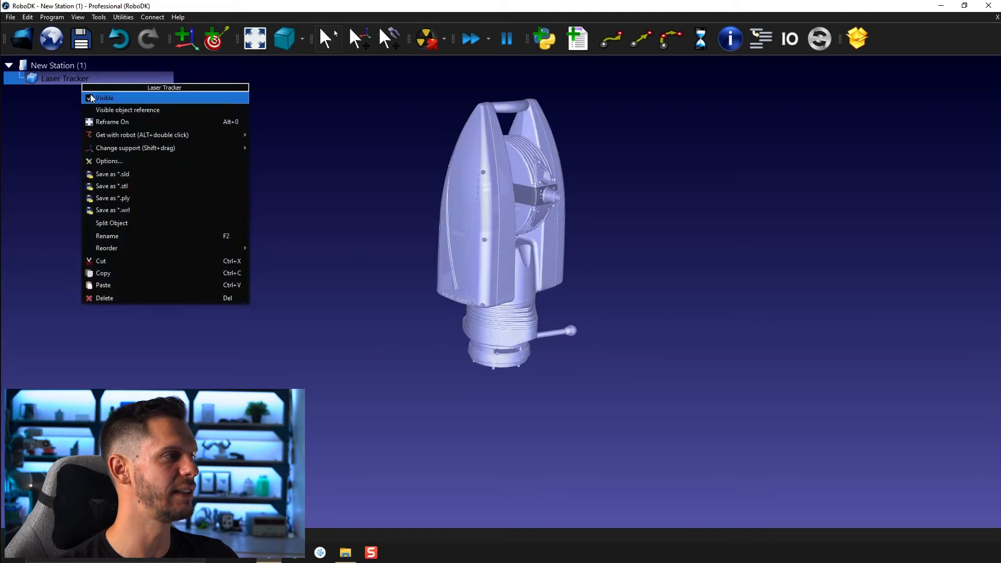
click(105, 99)
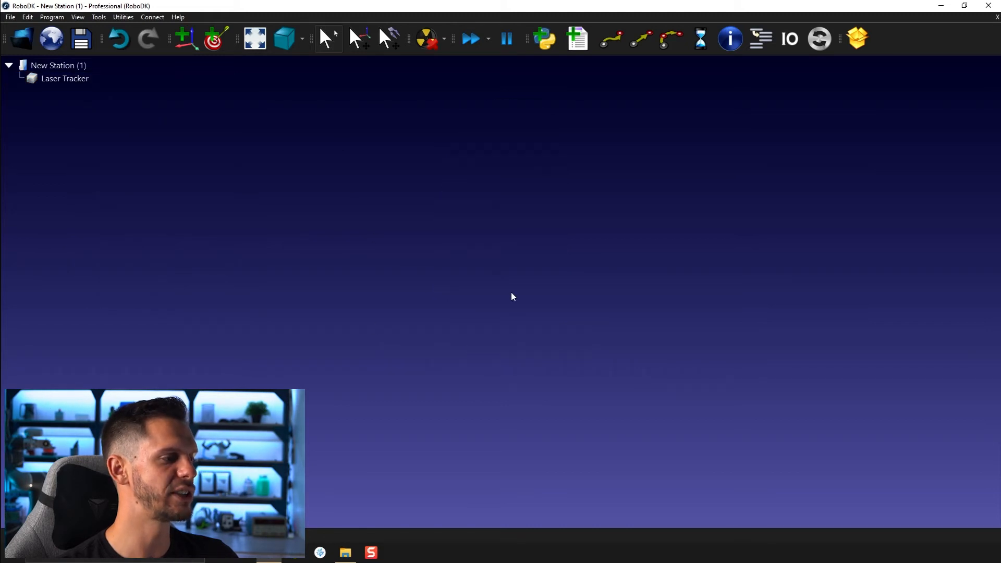
mouse_move(654, 303)
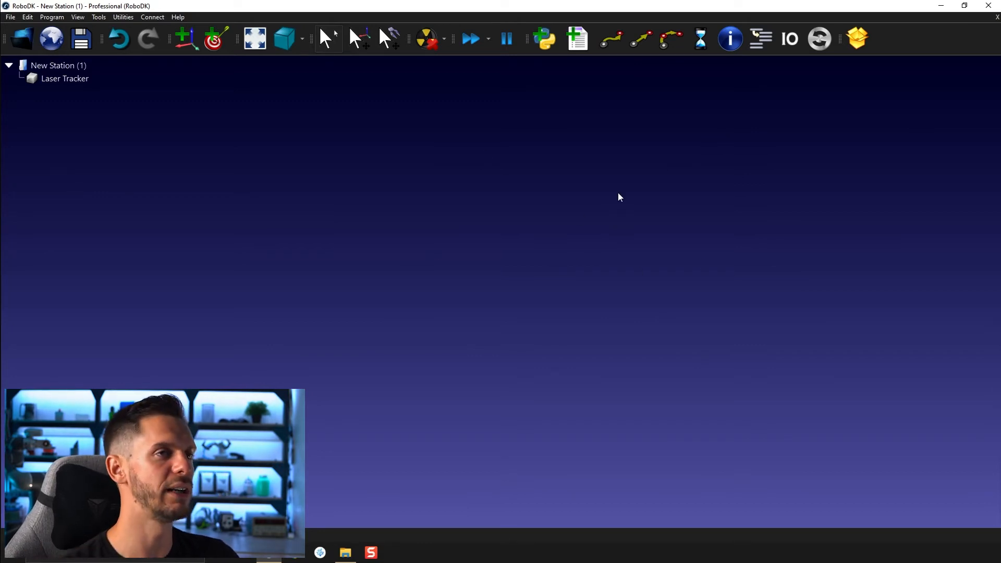
mouse_move(493, 252)
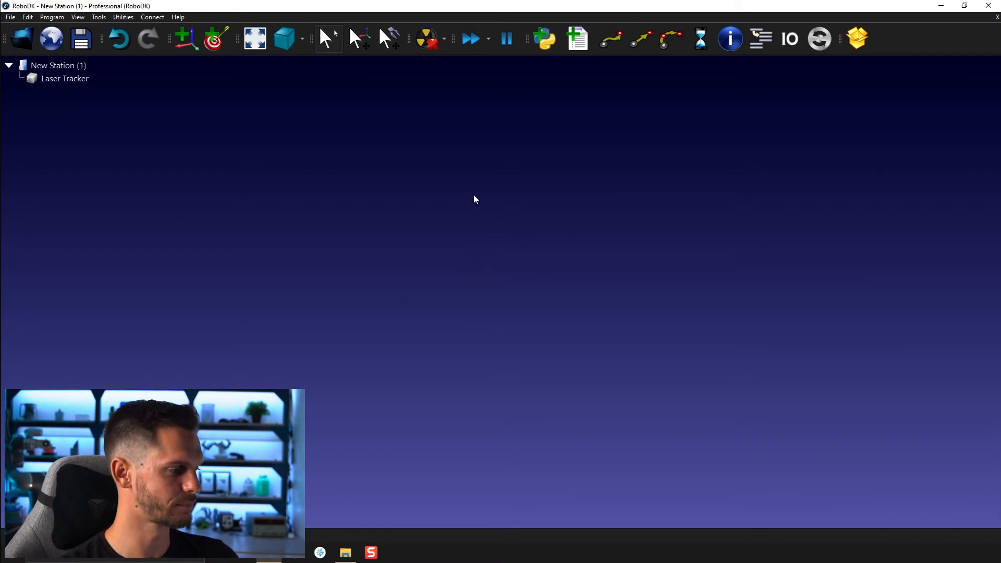
click(64, 78)
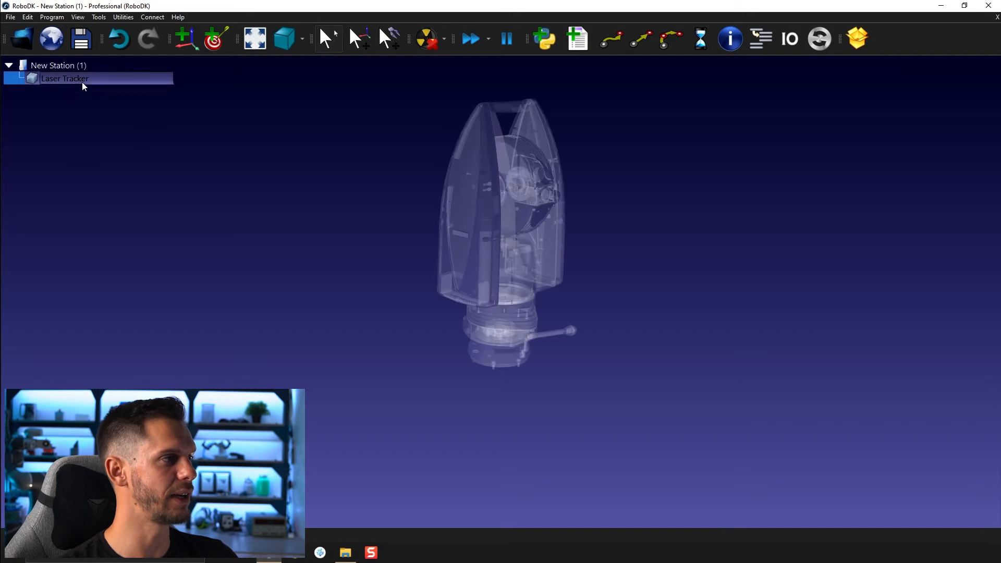
click(280, 330)
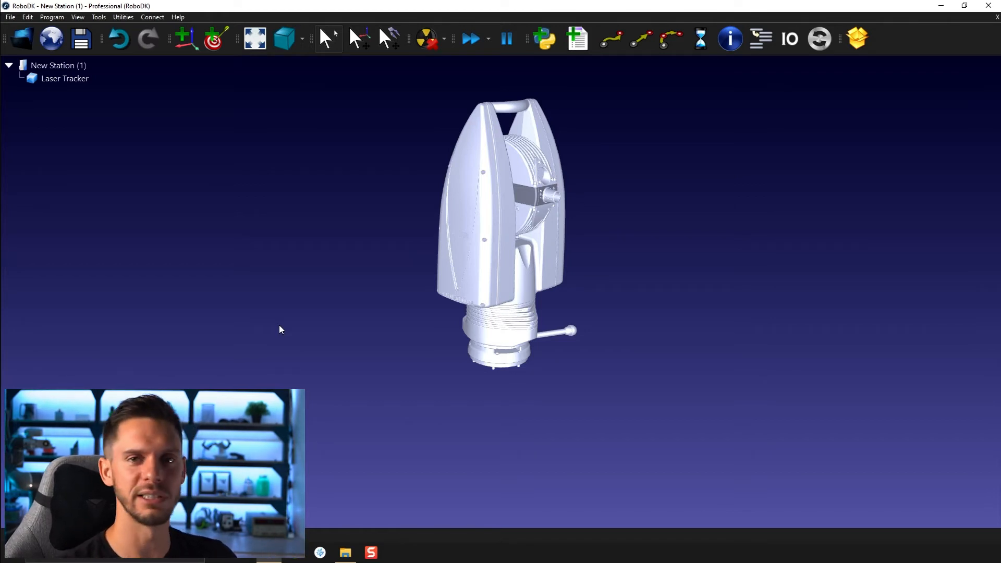
mouse_move(380, 272)
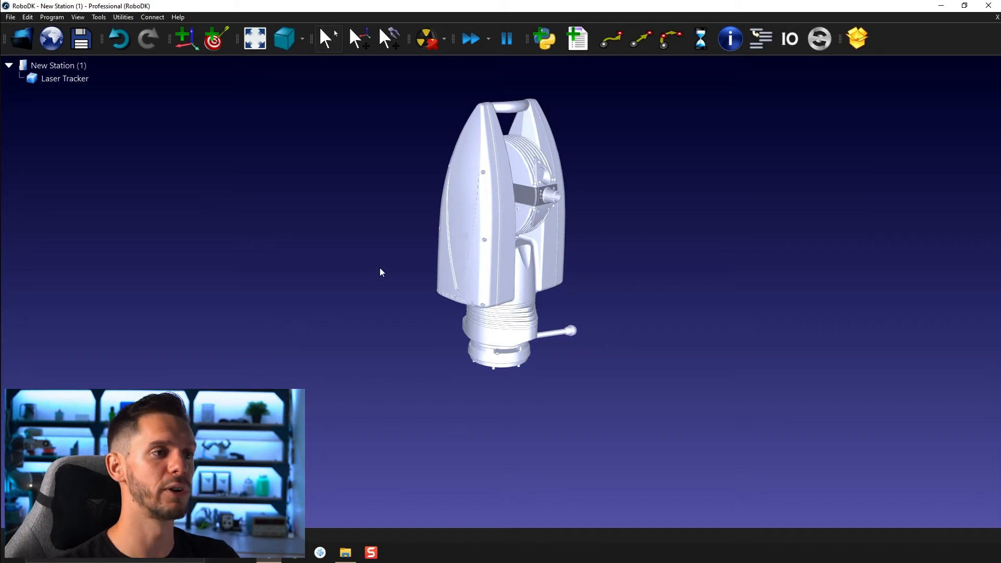
Add a reference frame and place the Laser Tracker under Frame 1
click(185, 39)
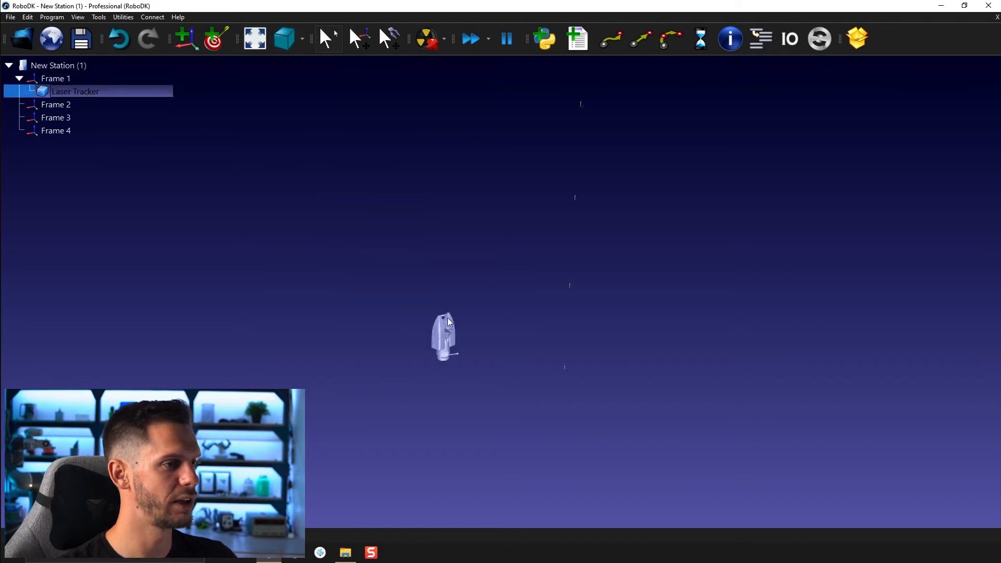
click(57, 104)
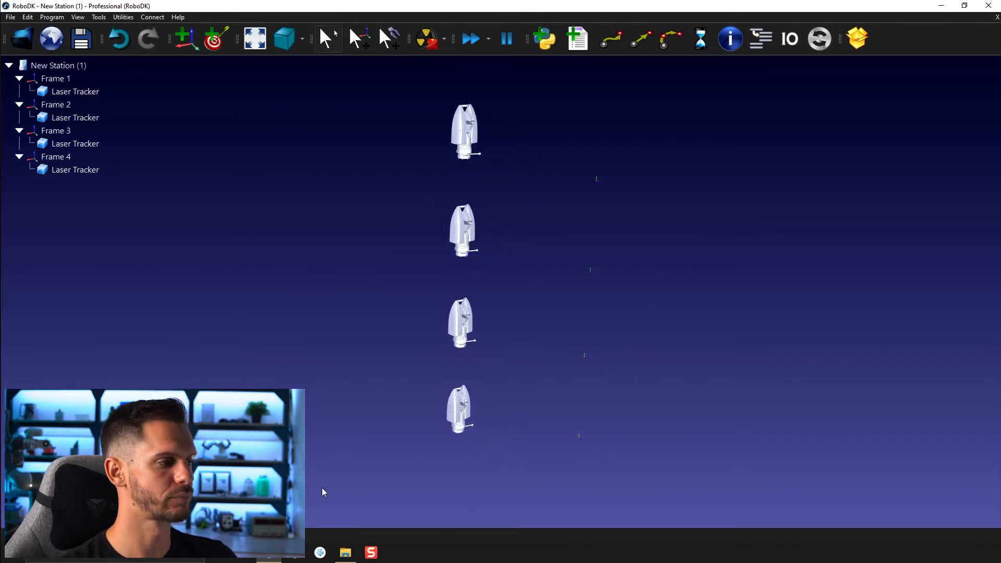
mouse_move(301, 258)
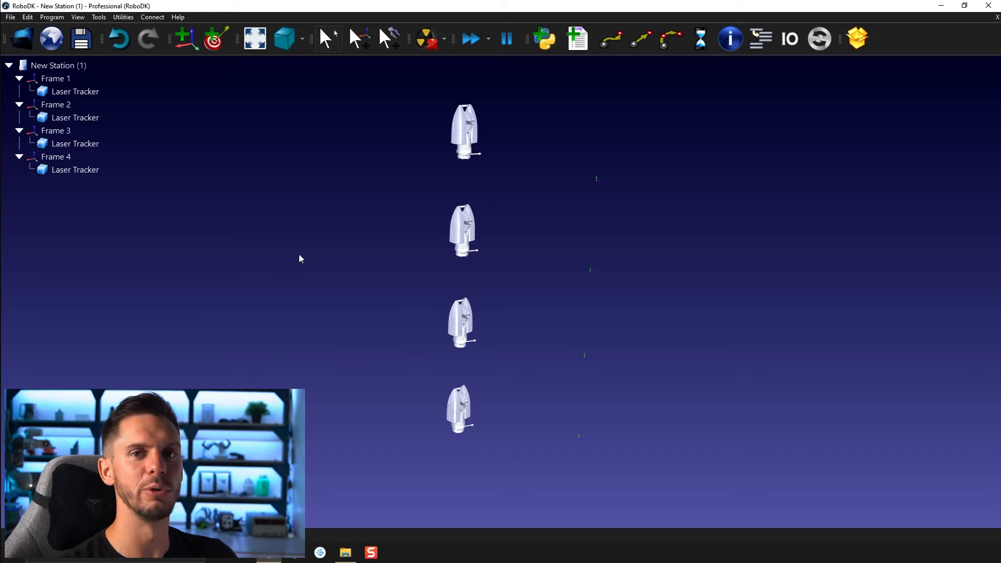
Select the Laser Tracker copy under Frame 4
click(75, 169)
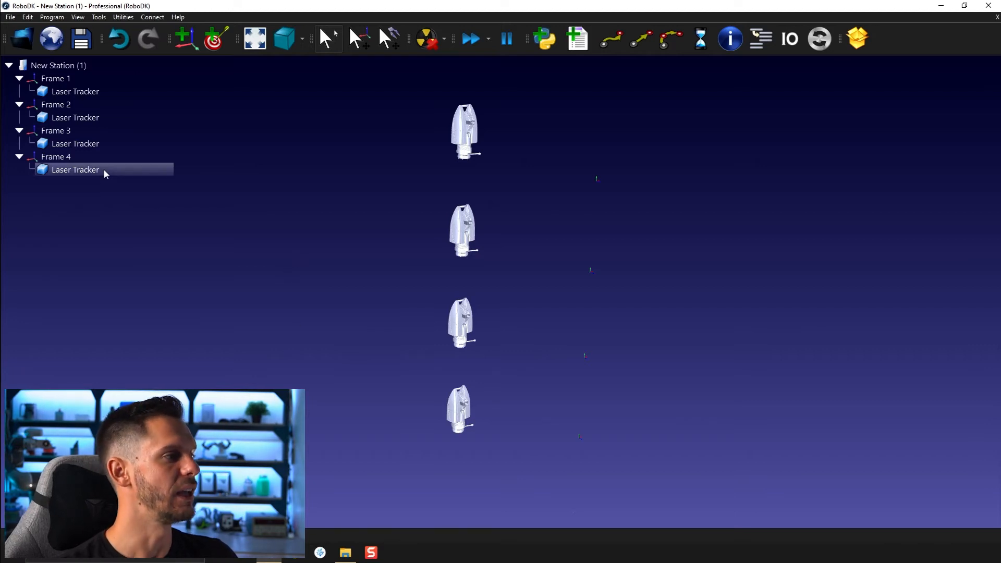
Untick Visible on the selected tracker copies under Frames 2–4
right_click(76, 118)
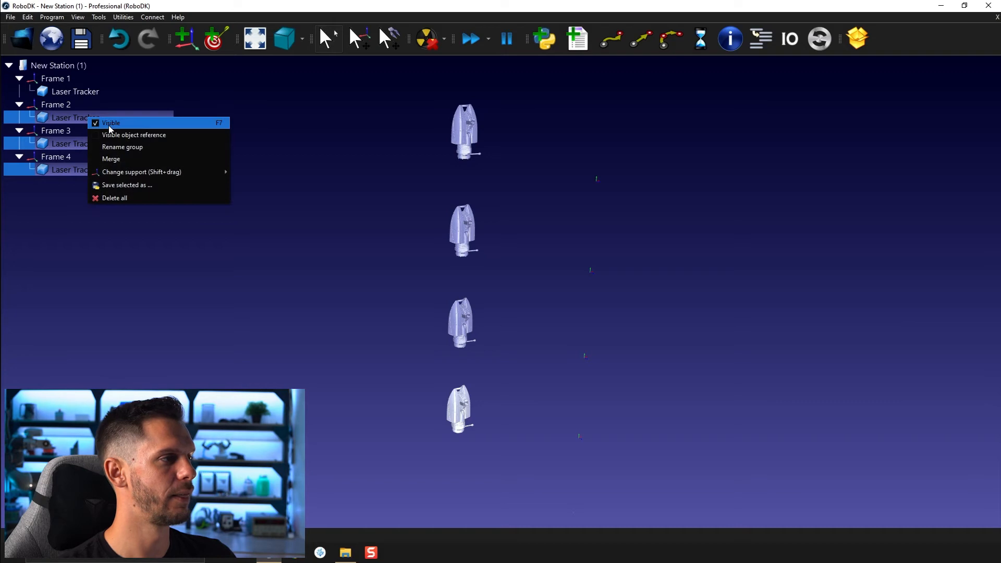
click(111, 123)
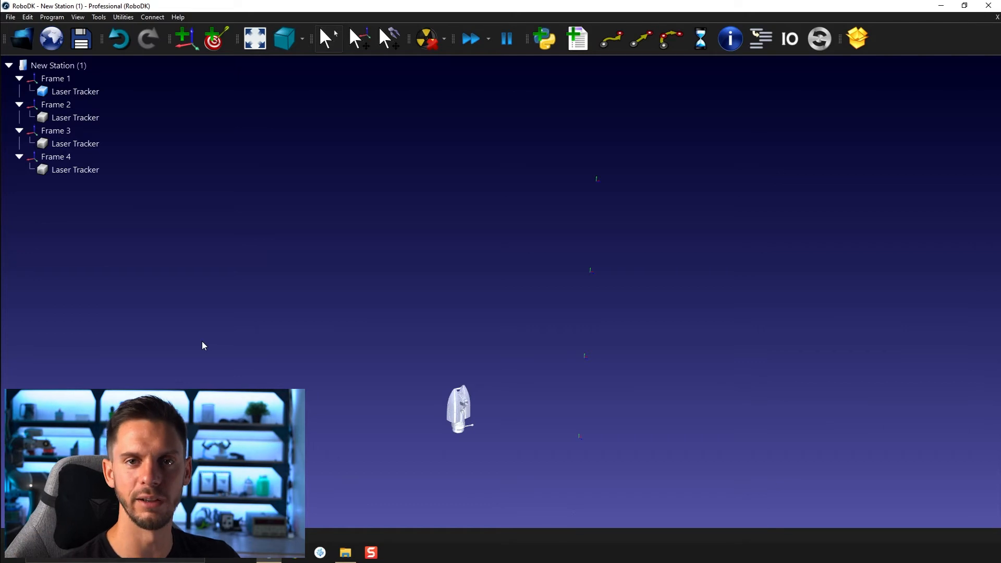
mouse_move(499, 216)
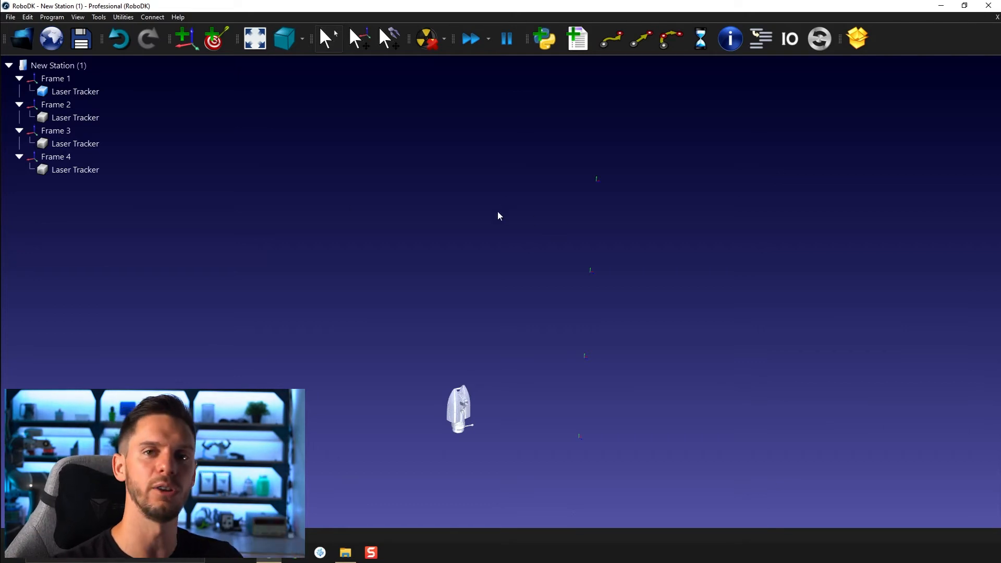
mouse_move(472, 334)
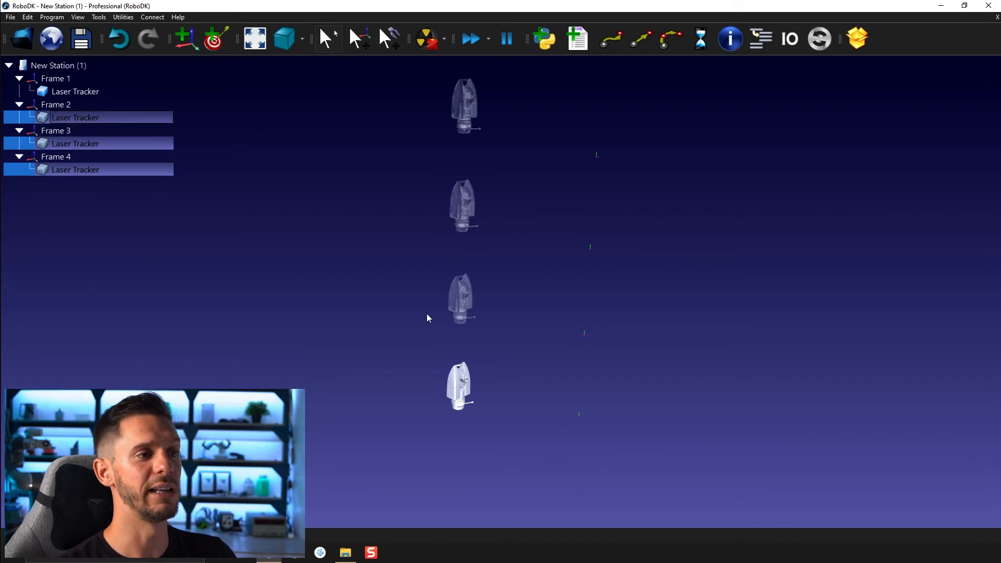
mouse_move(444, 298)
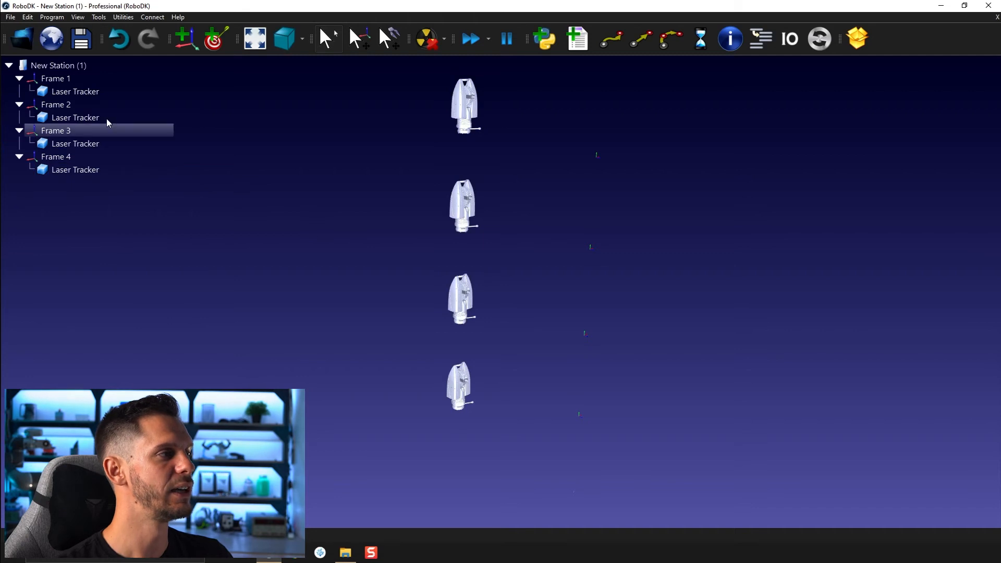
Hide the Laser Tracker copy under Frame 2, leaving three trackers shown
click(75, 118)
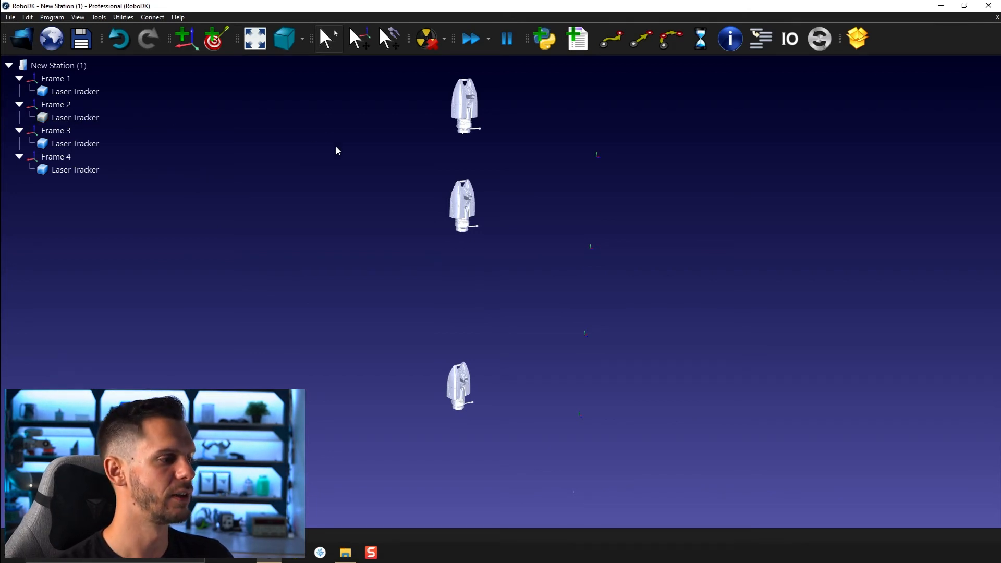
mouse_move(357, 262)
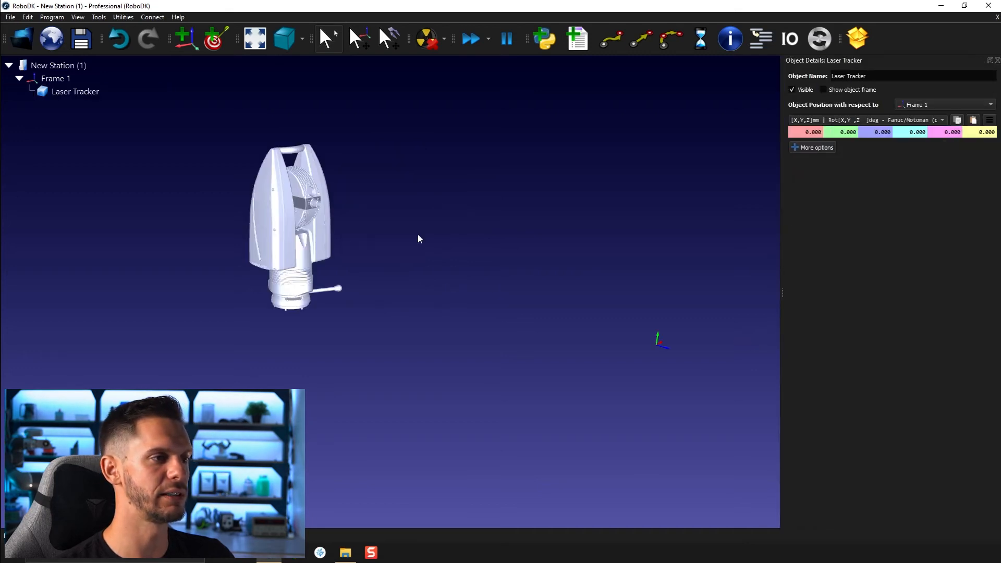
Expand More options for the Laser Tracker and bring up its Change colors window
click(816, 147)
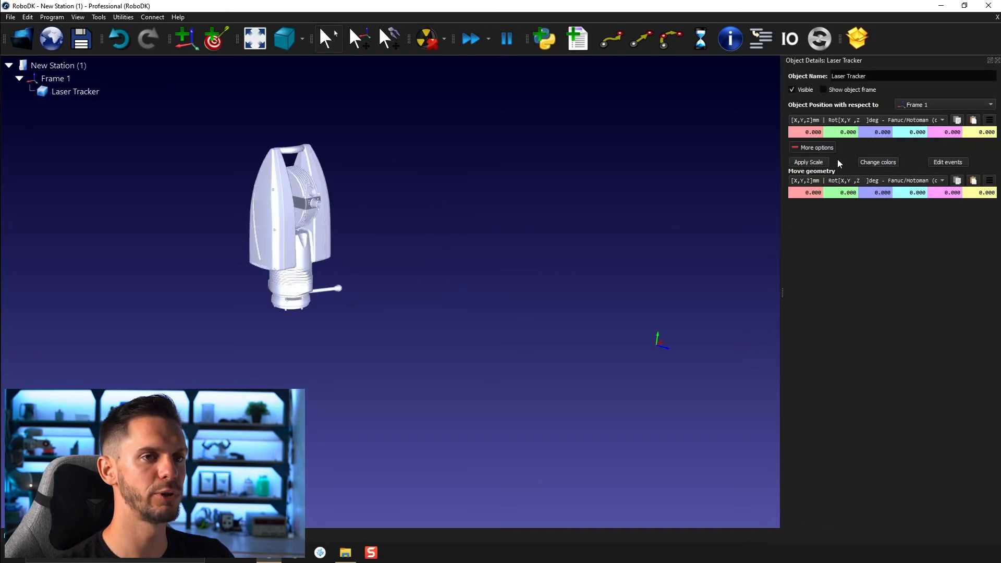
click(878, 161)
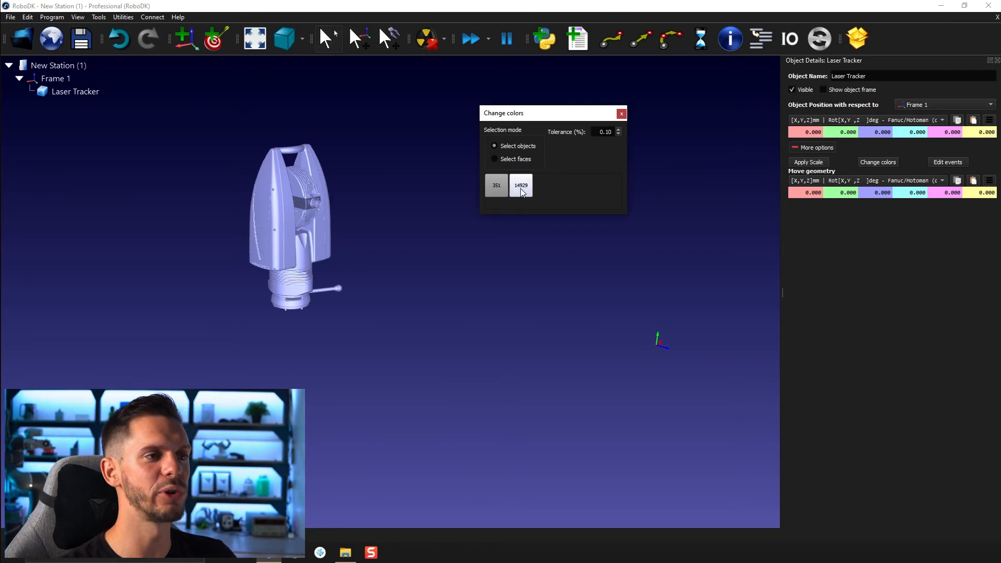
mouse_move(522, 186)
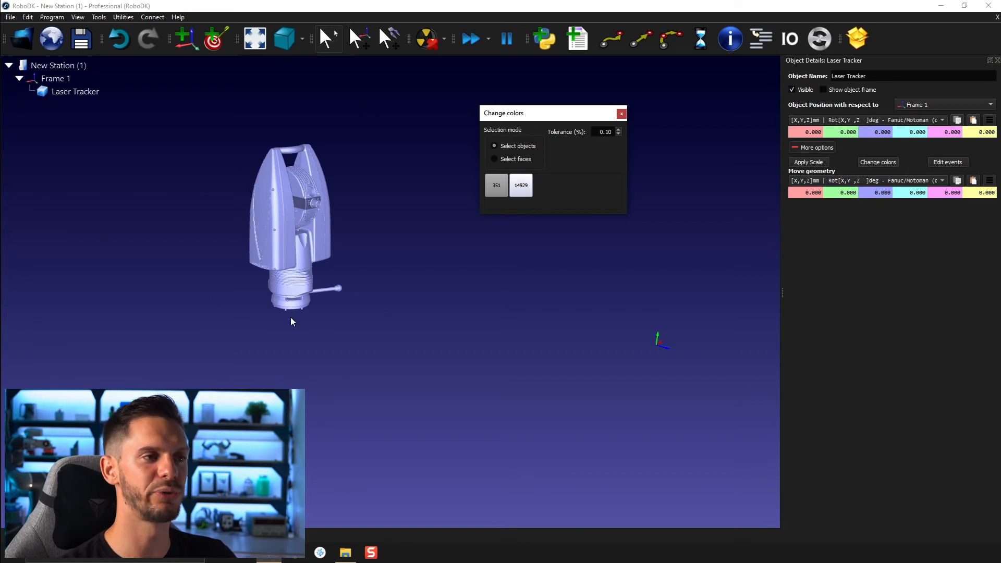
mouse_move(196, 274)
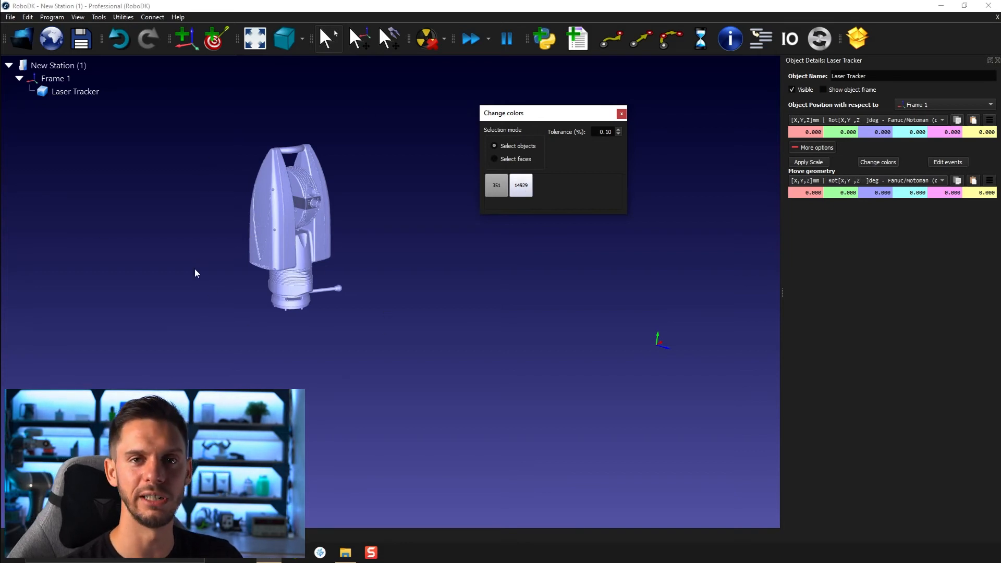
mouse_move(343, 271)
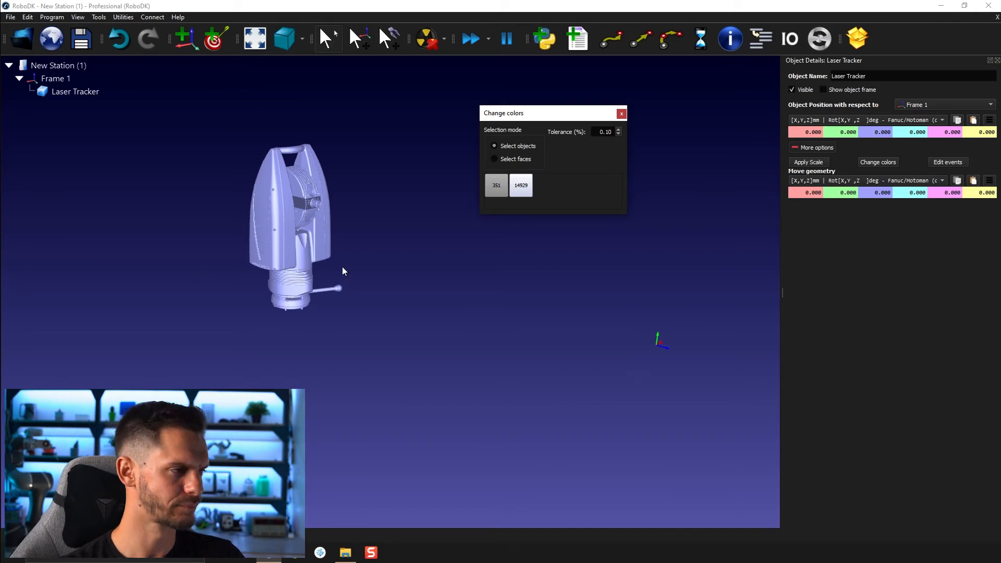
Group the 351 colour meshes of the 14929-face tracker into one via the mesh context actions, then dismiss the Change colors dialog
right_click(521, 186)
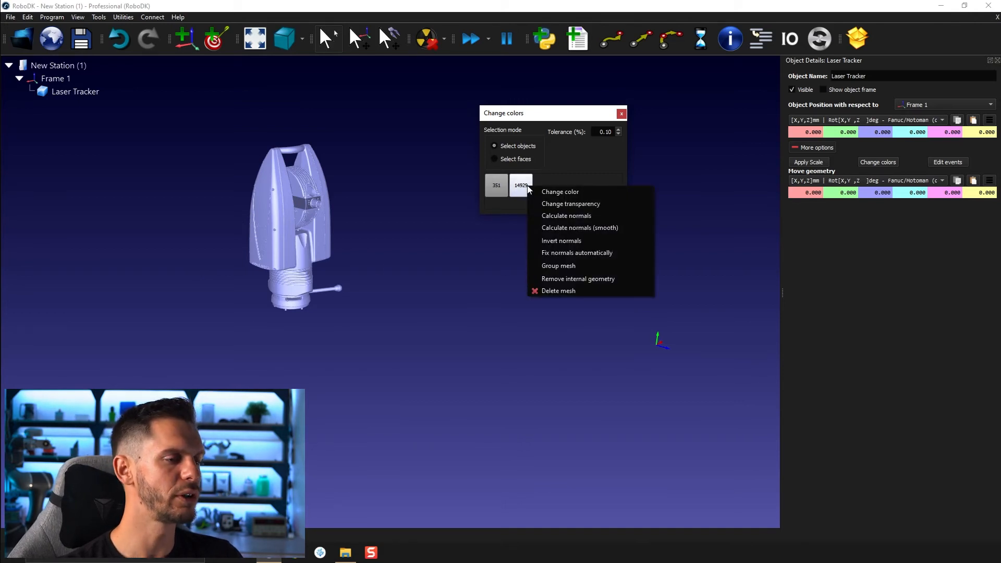
click(560, 192)
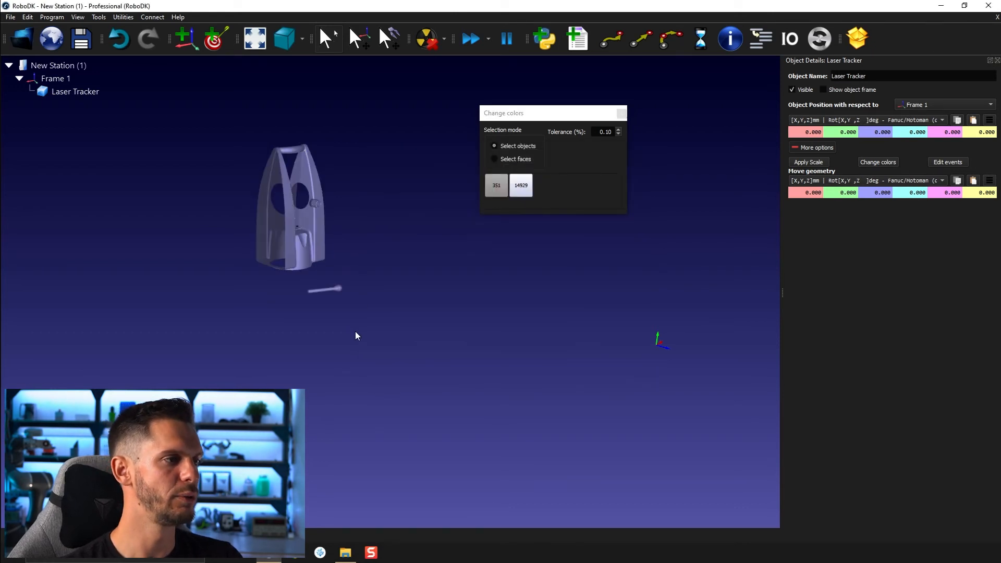
mouse_move(267, 240)
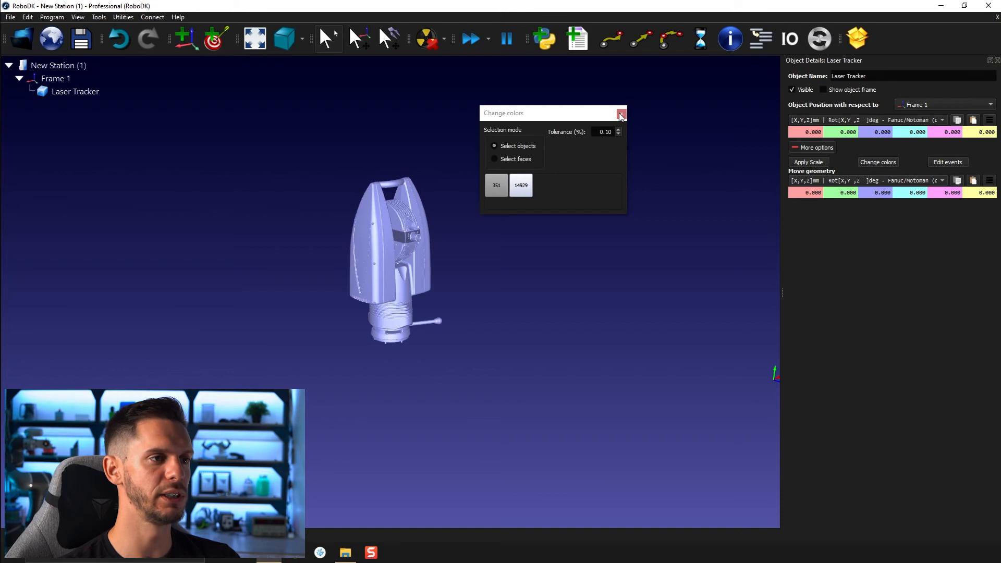
right_click(521, 186)
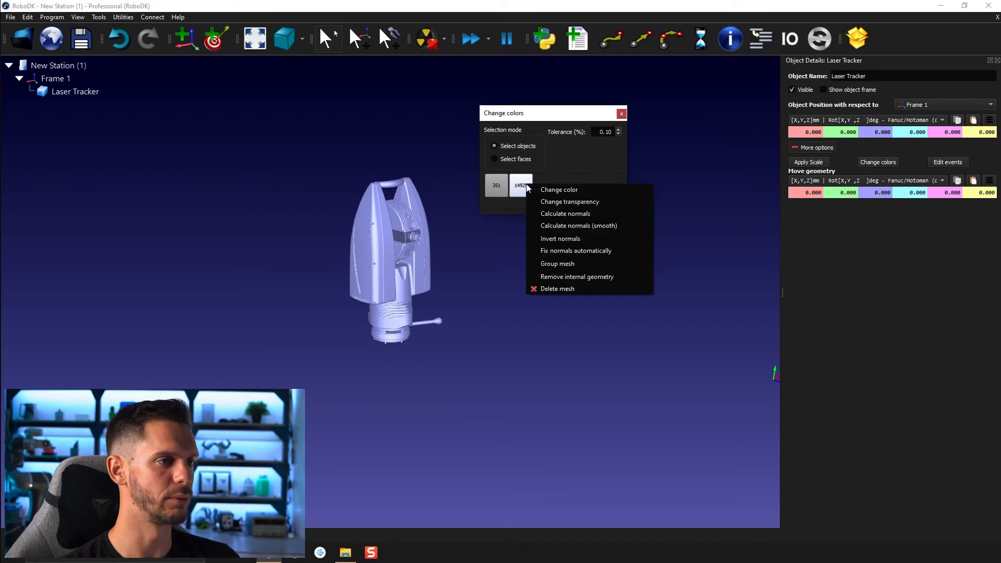
mouse_move(564, 264)
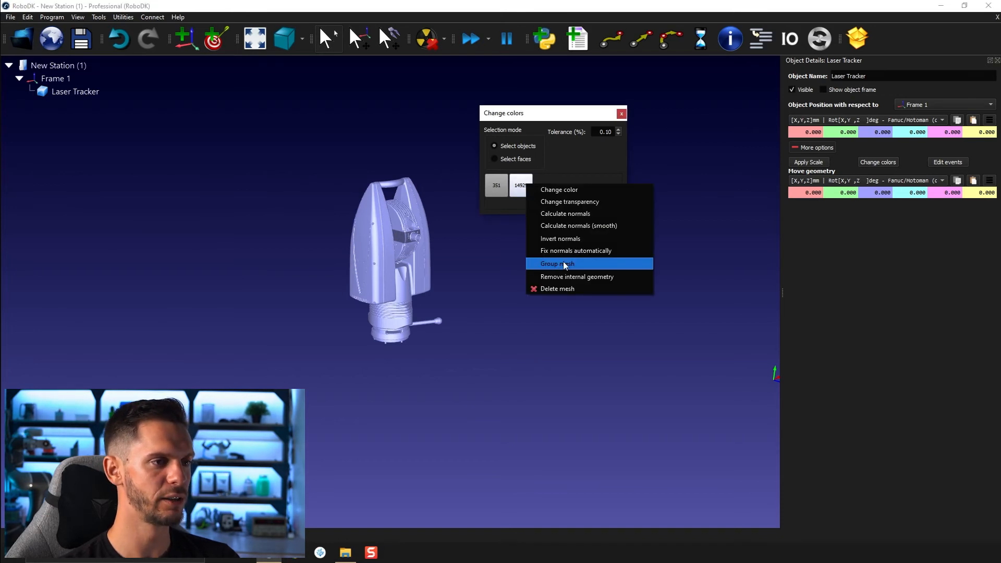
click(556, 264)
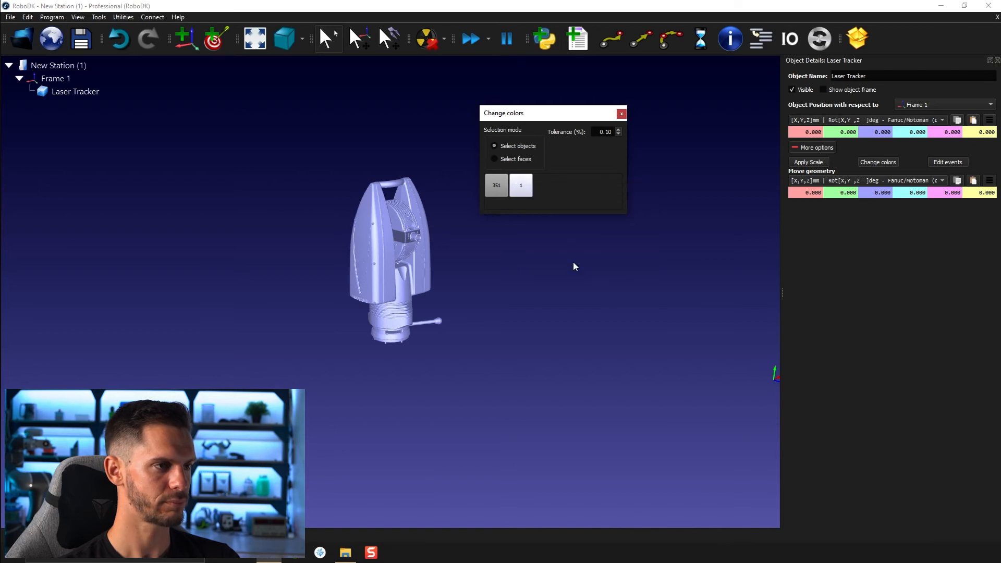
mouse_move(521, 185)
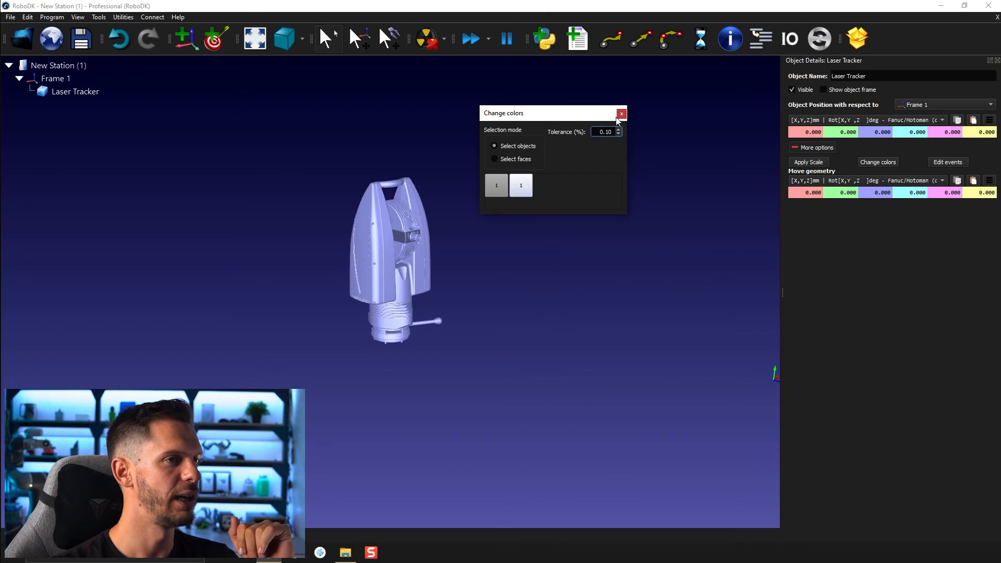
click(620, 113)
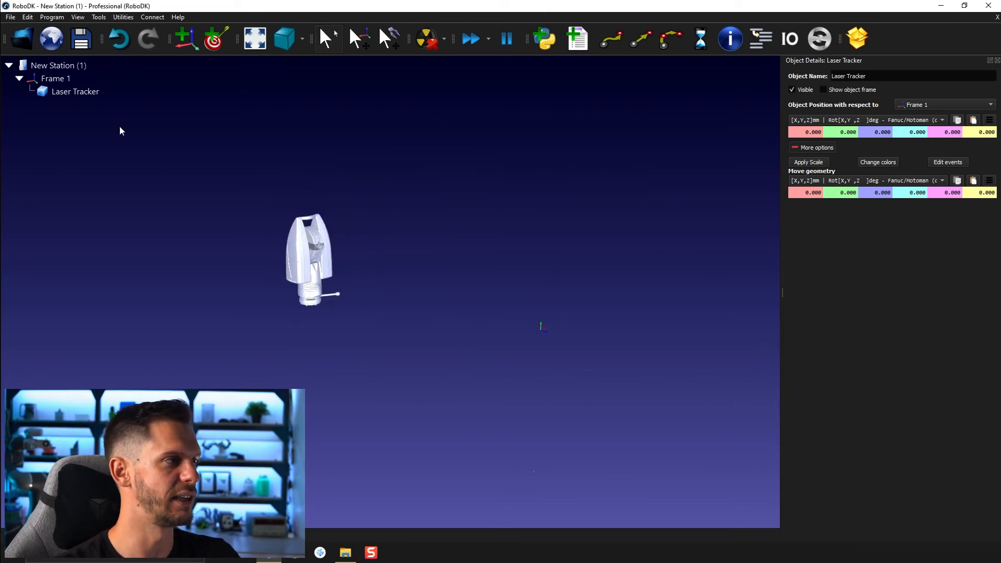
Paste copies of Frame 1 and set one copied frame's Y position to 2500.000 mm
click(58, 66)
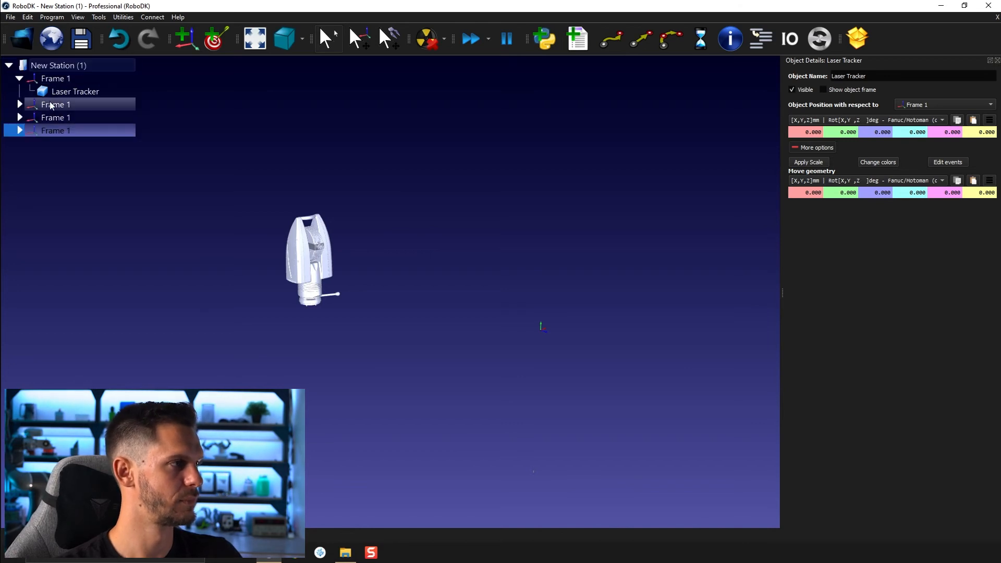
click(55, 105)
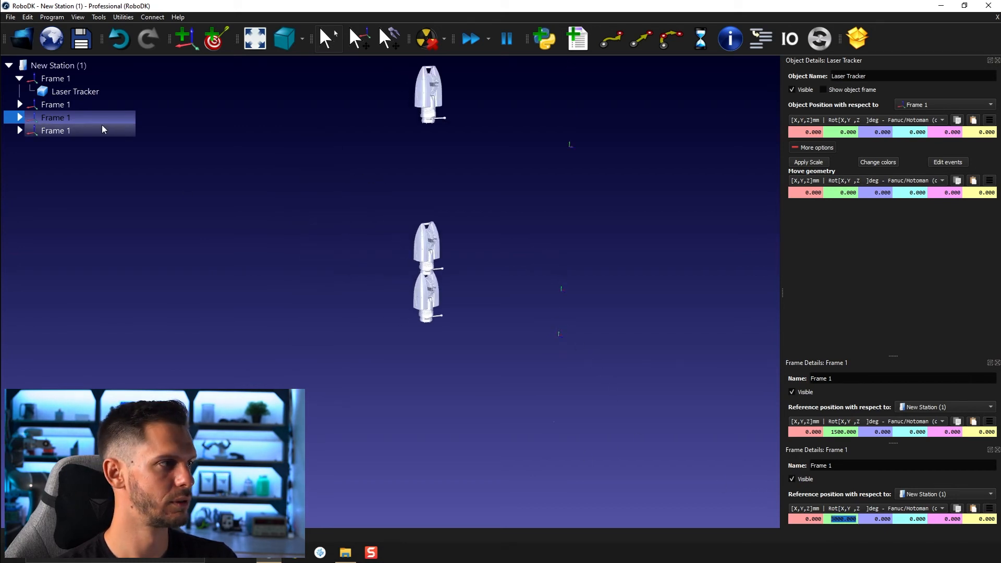
double_click(55, 130)
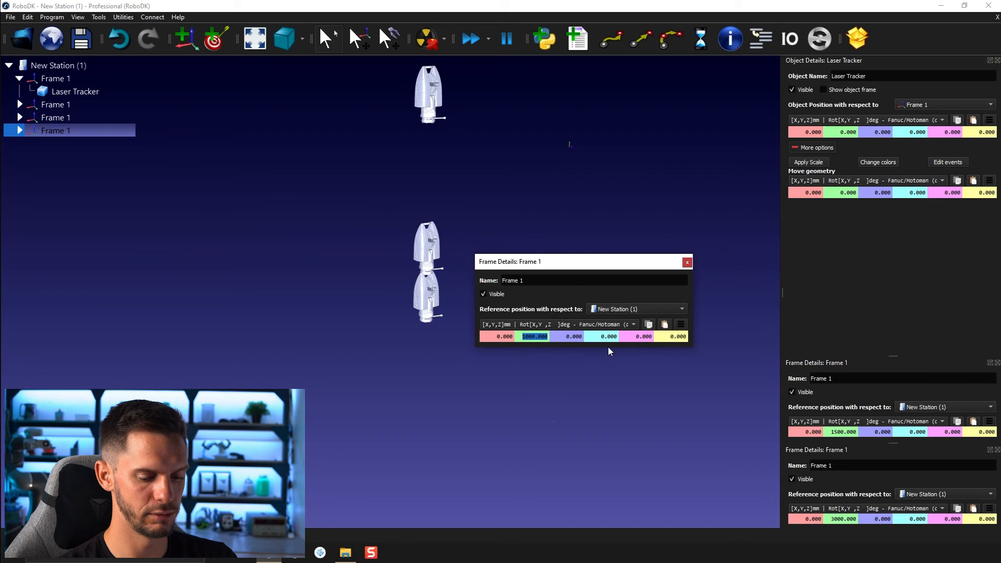
text(2500.000)
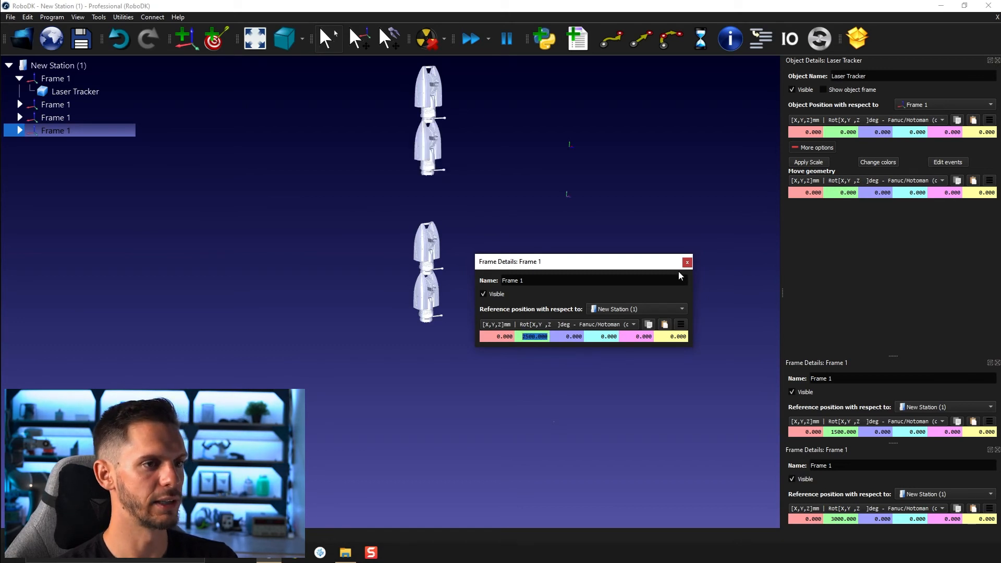
click(688, 262)
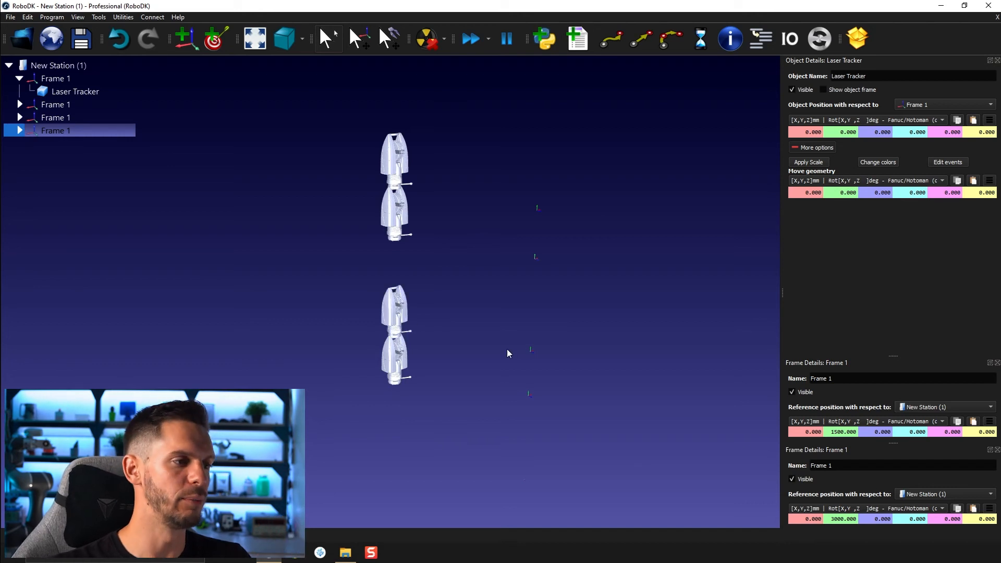
mouse_move(474, 321)
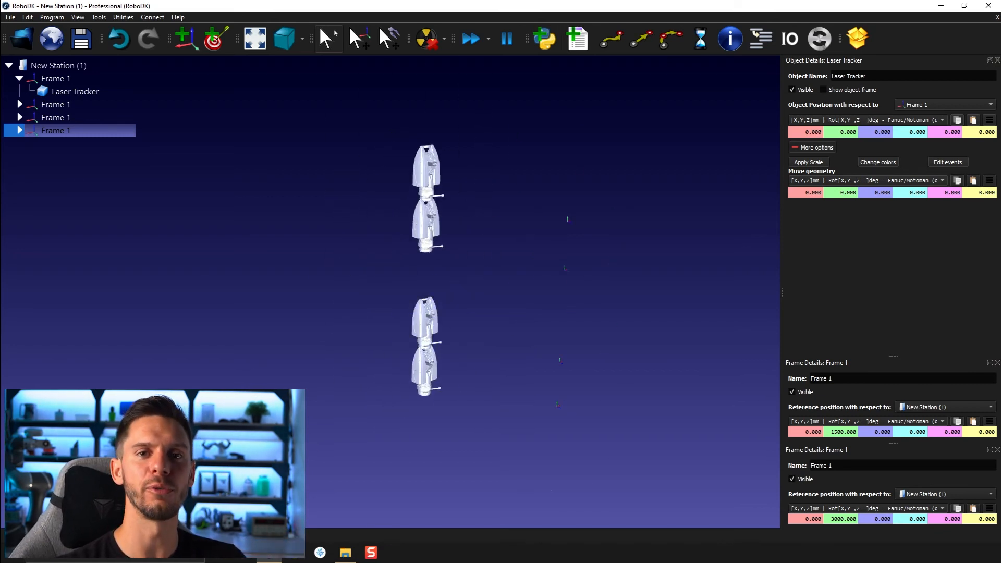
mouse_move(361, 459)
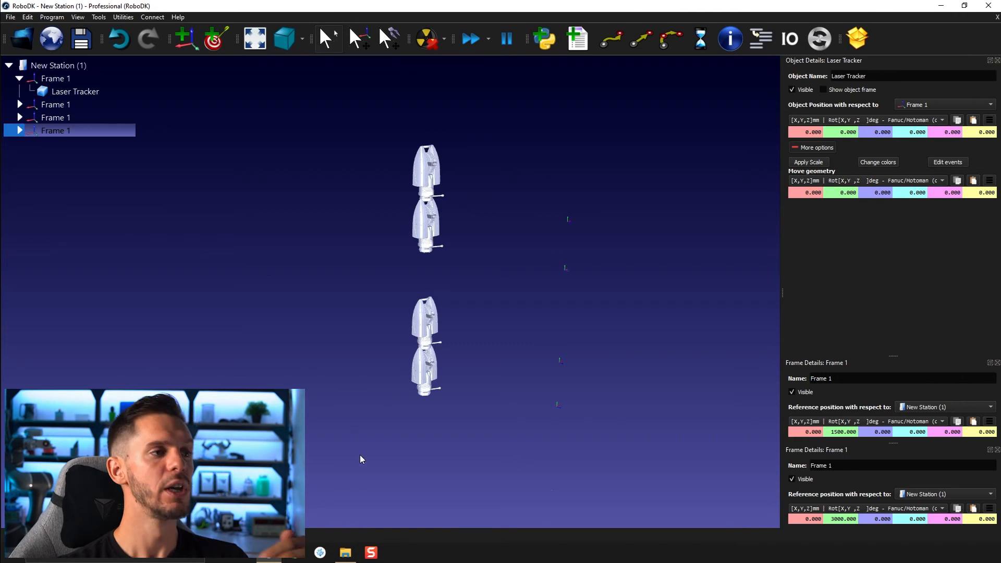
mouse_move(388, 277)
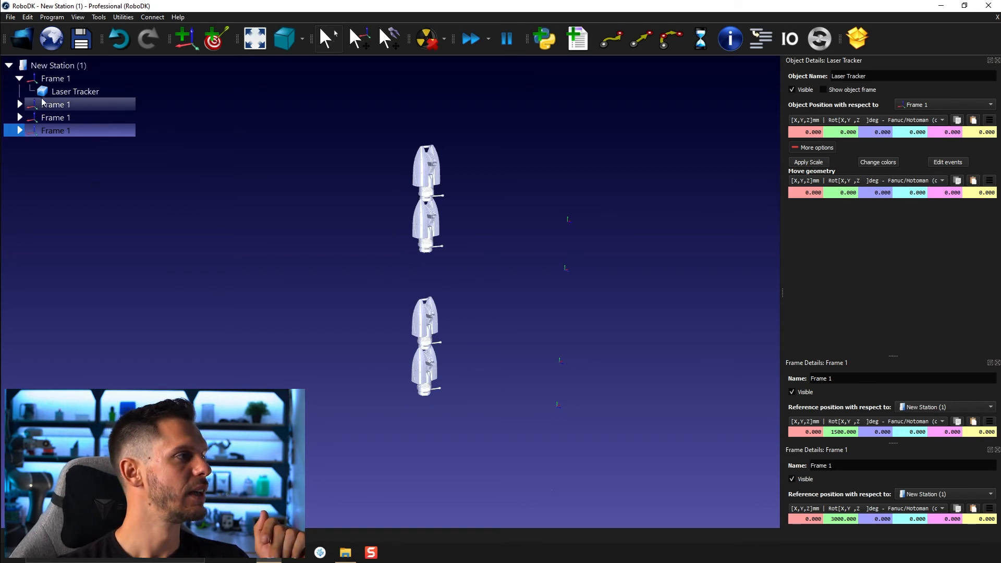
Close New Station (1) from the tree, leaving an empty station
right_click(58, 65)
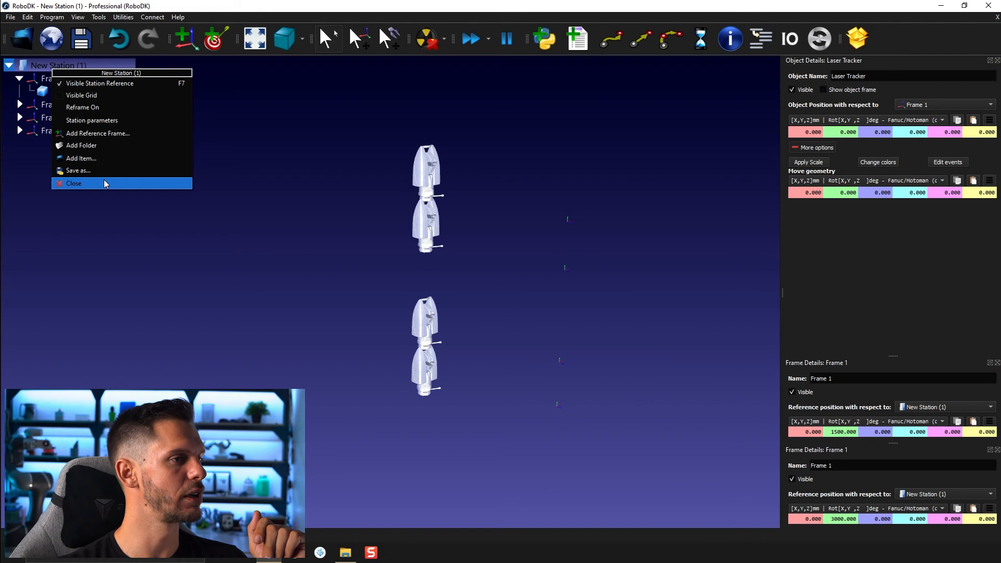
click(73, 183)
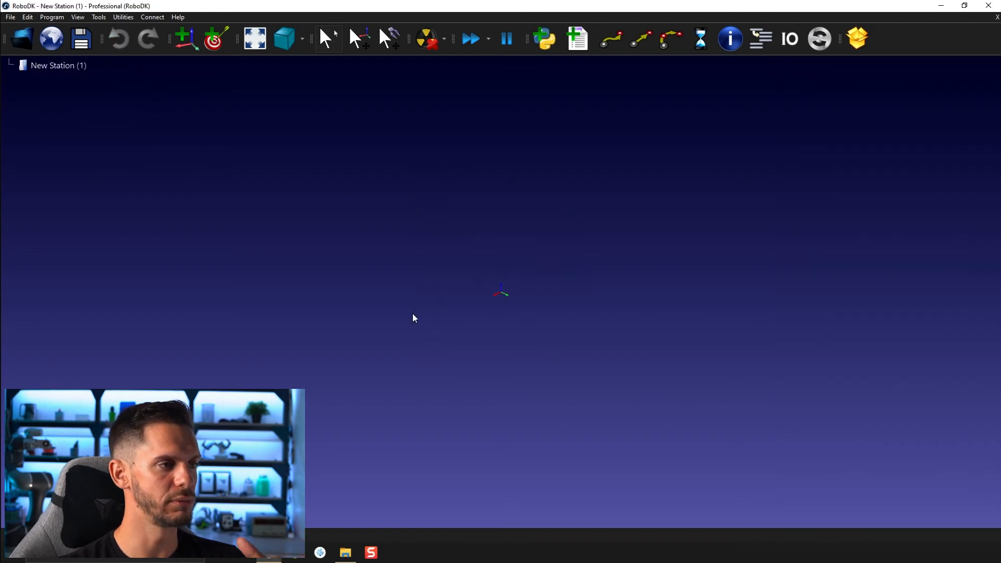
mouse_move(497, 245)
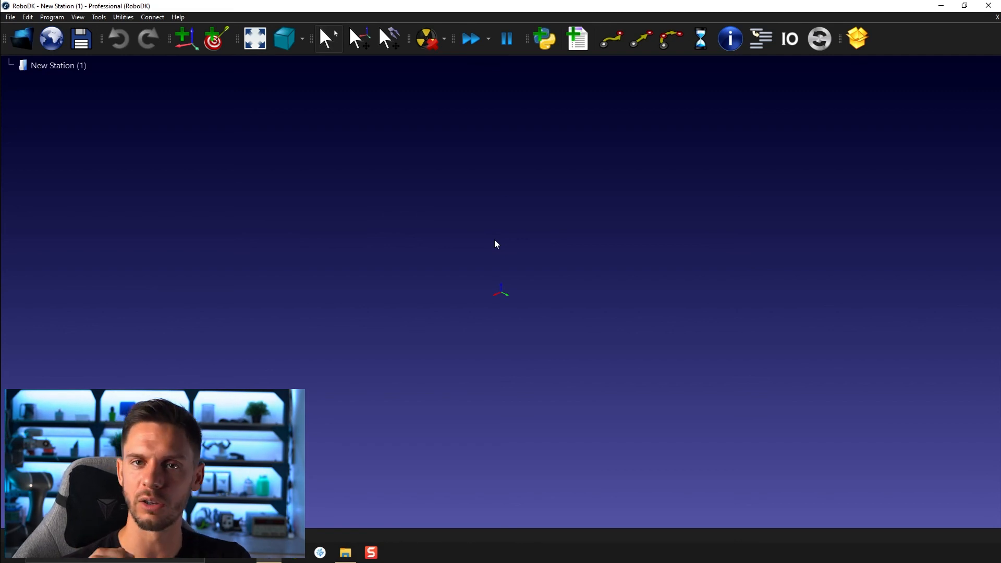
mouse_move(391, 492)
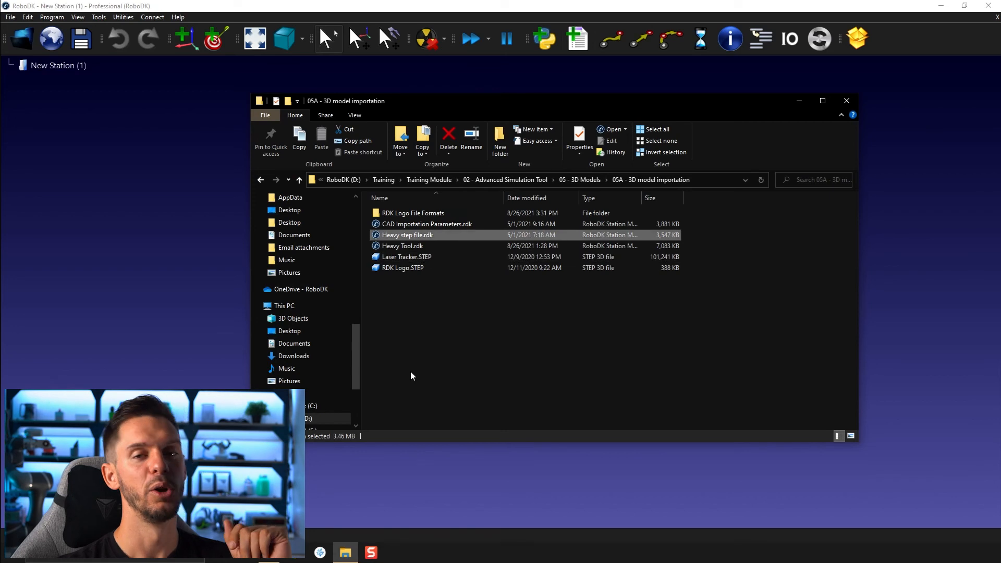
mouse_move(397, 237)
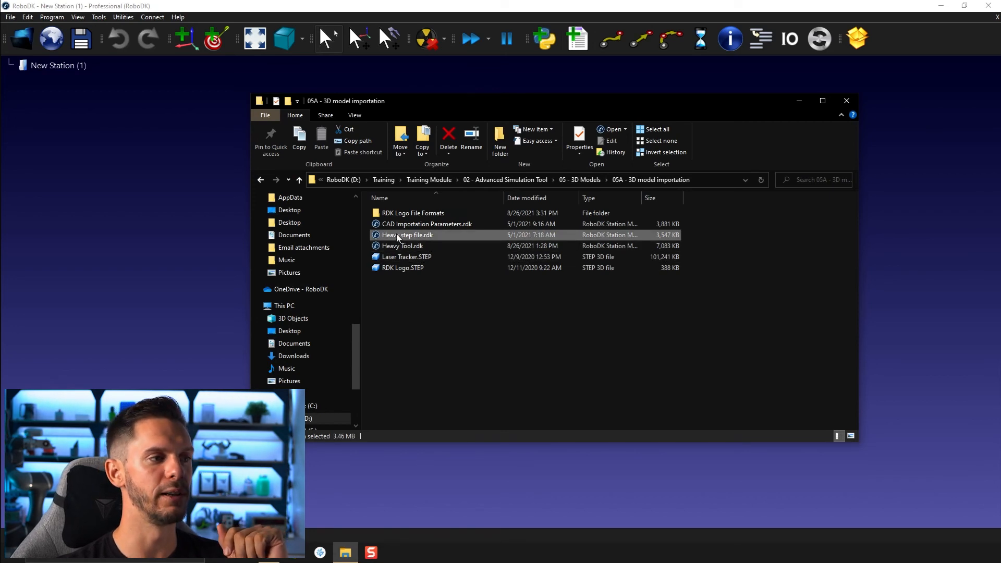
Load Heavy step file.rdk by dragging it into RoboDK, showing the AT960 tracker
drag(407, 235, 181, 167)
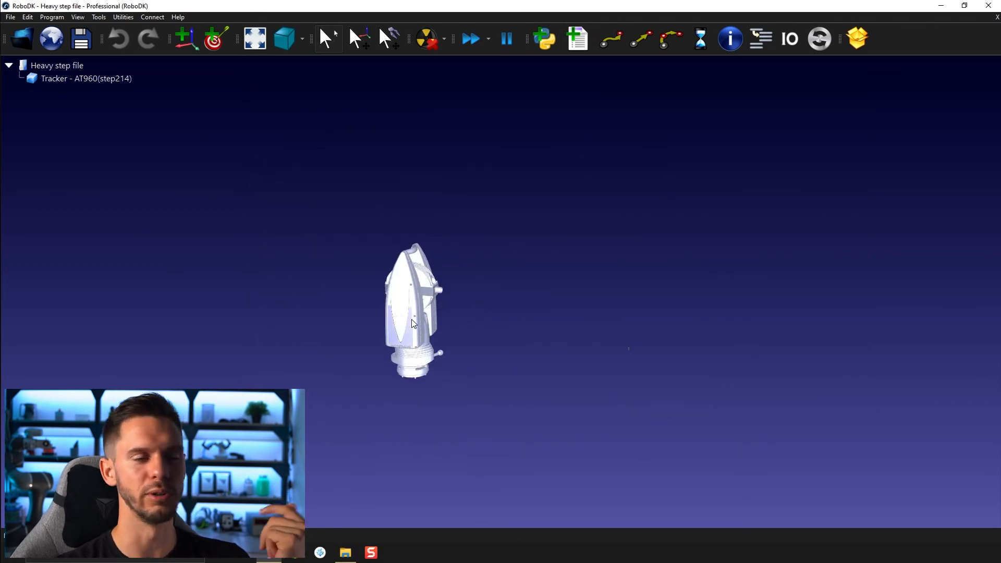
drag(412, 313, 448, 291)
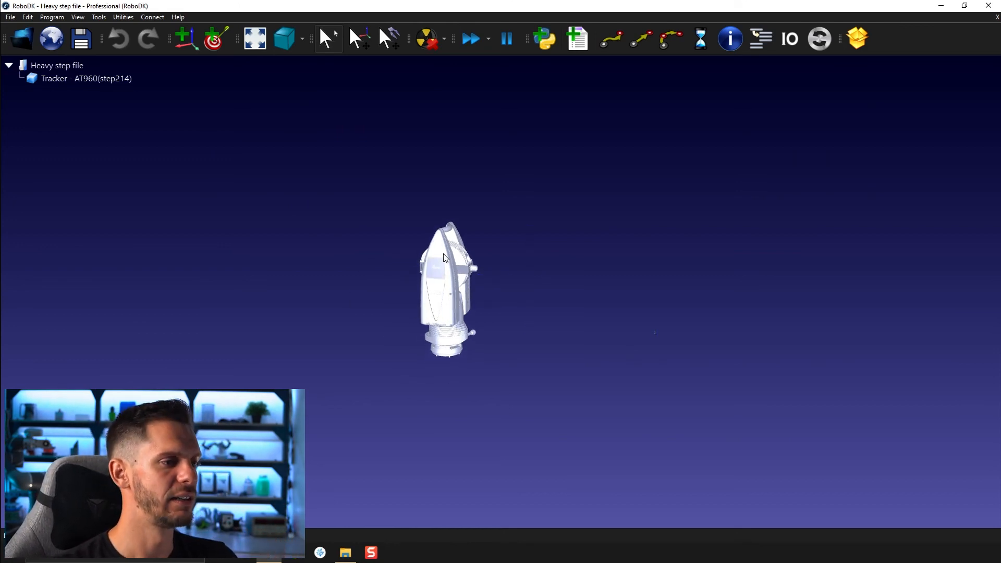
Save the AT960 tracker as an SLD file and re-import it into a new Frame 1
right_click(445, 258)
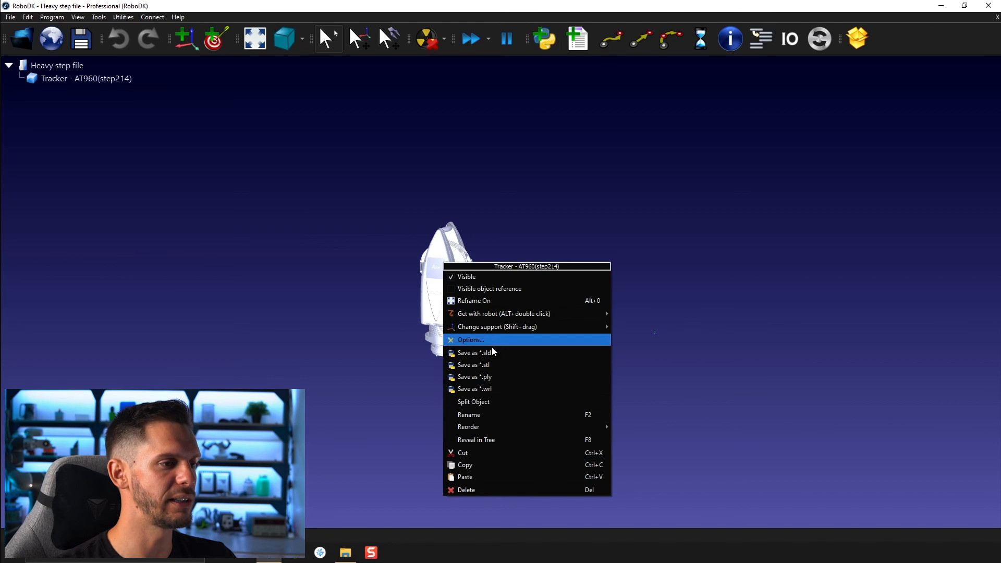
click(473, 353)
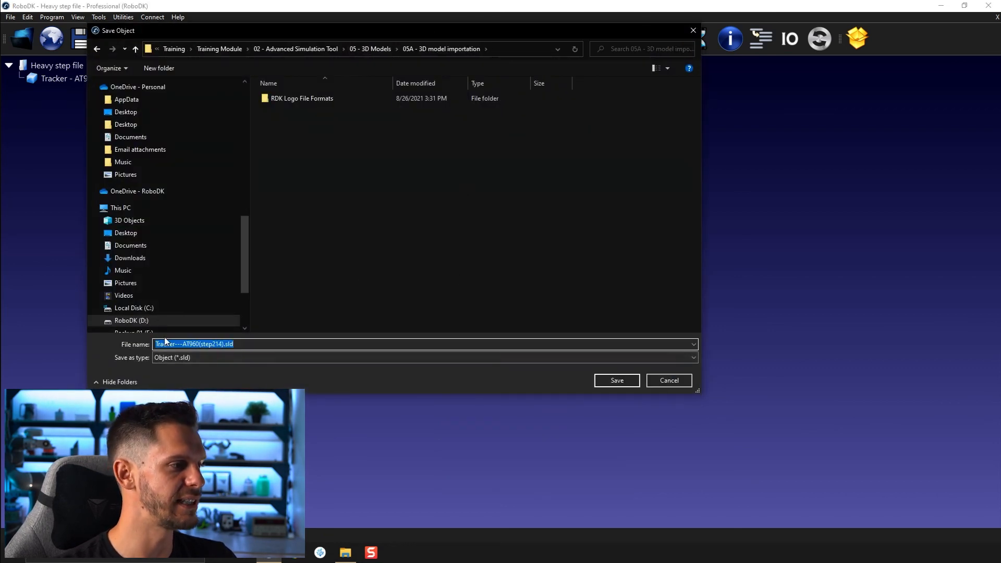
click(615, 380)
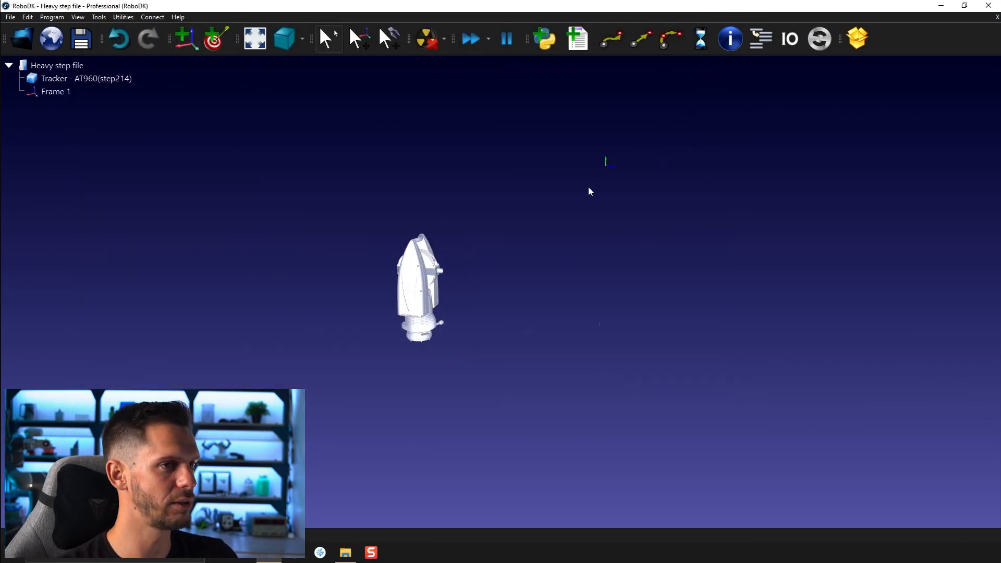
click(345, 553)
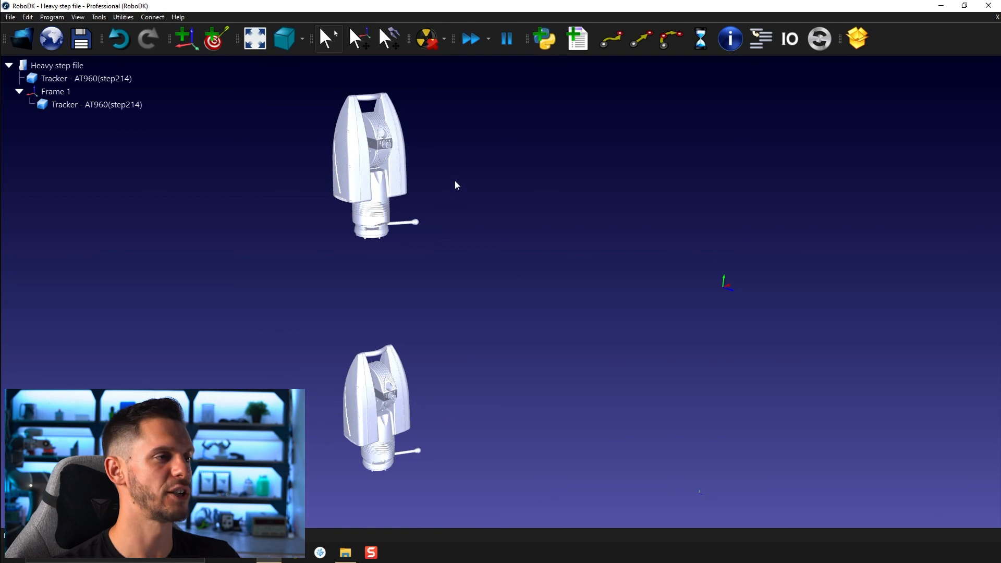
mouse_move(505, 305)
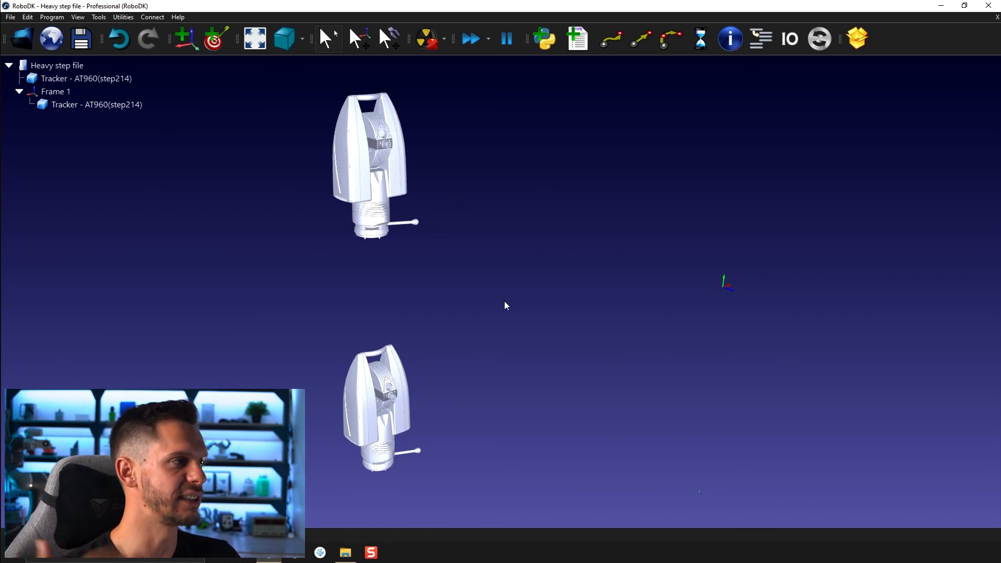
mouse_move(251, 226)
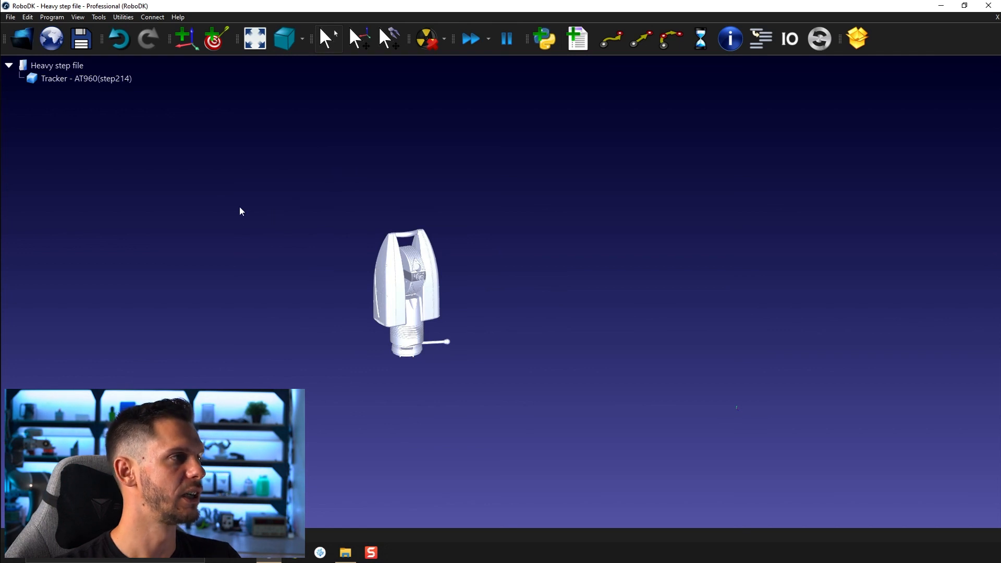
Bring up Tools > Options with the Display settings shown
click(98, 17)
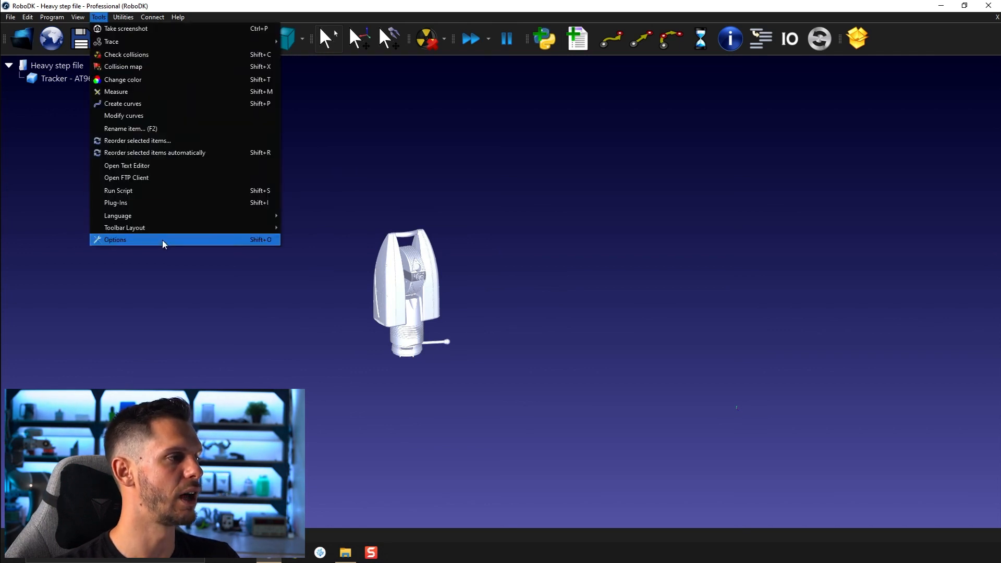
click(115, 240)
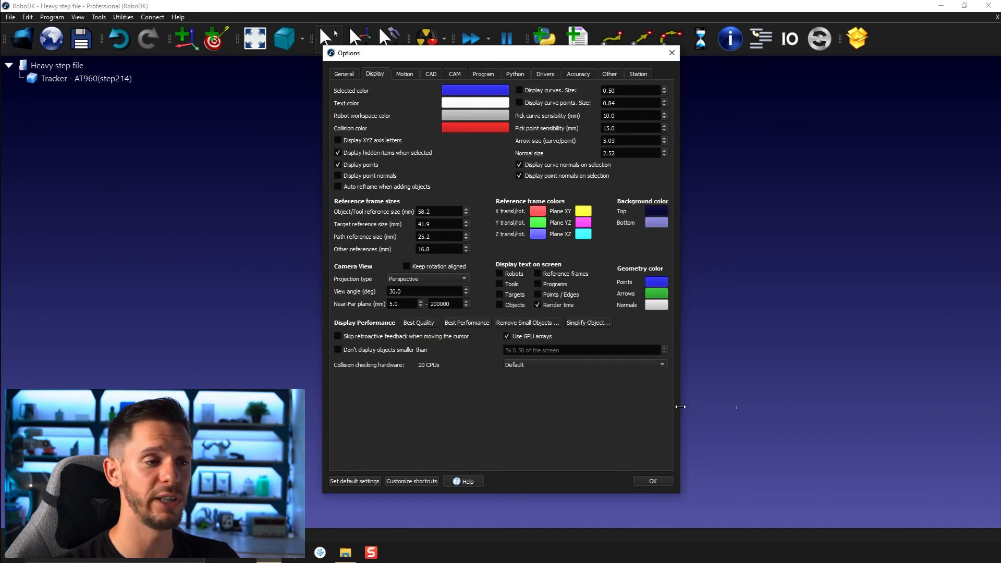
mouse_move(659, 310)
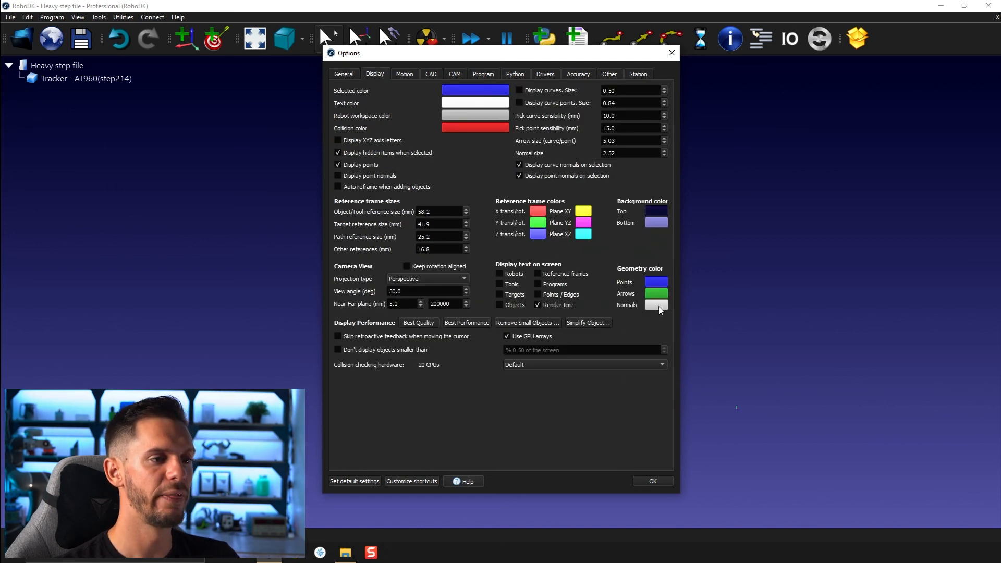